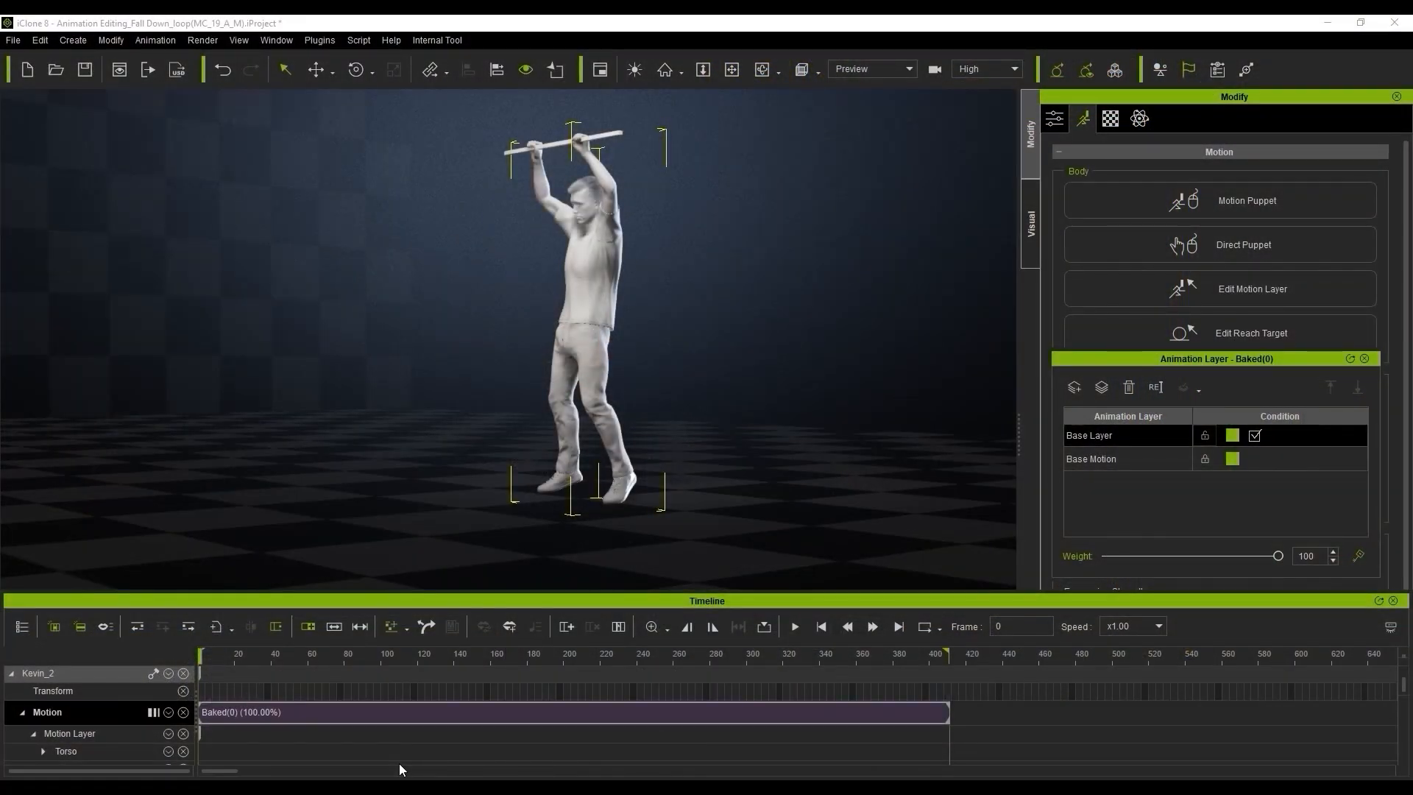
Select the Baked(0) motion clip and scrub the playhead to frame 288.
left_click(793, 626)
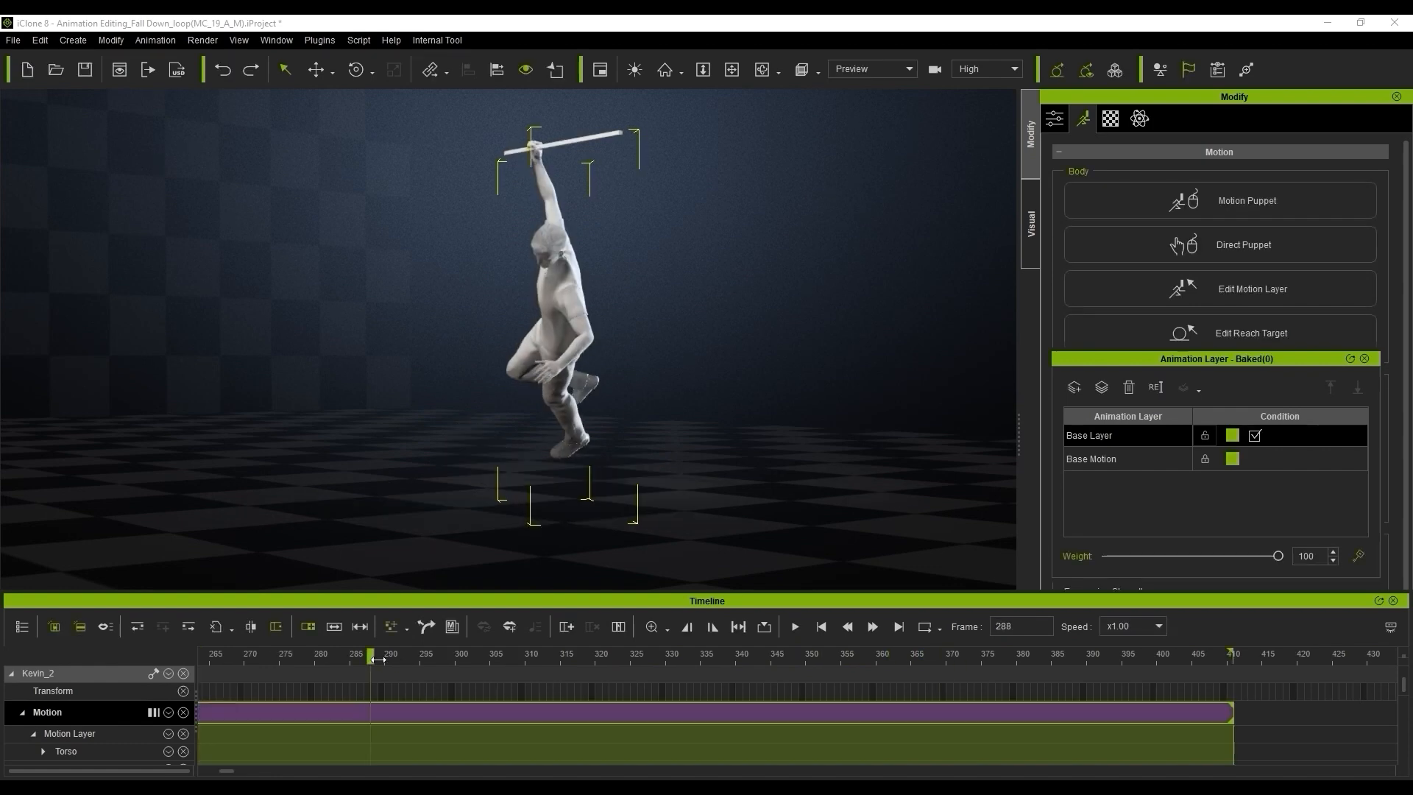
Break the Baked(0) clip at the fall frames and spread the three pieces apart.
left_click_drag(377, 657, 698, 657)
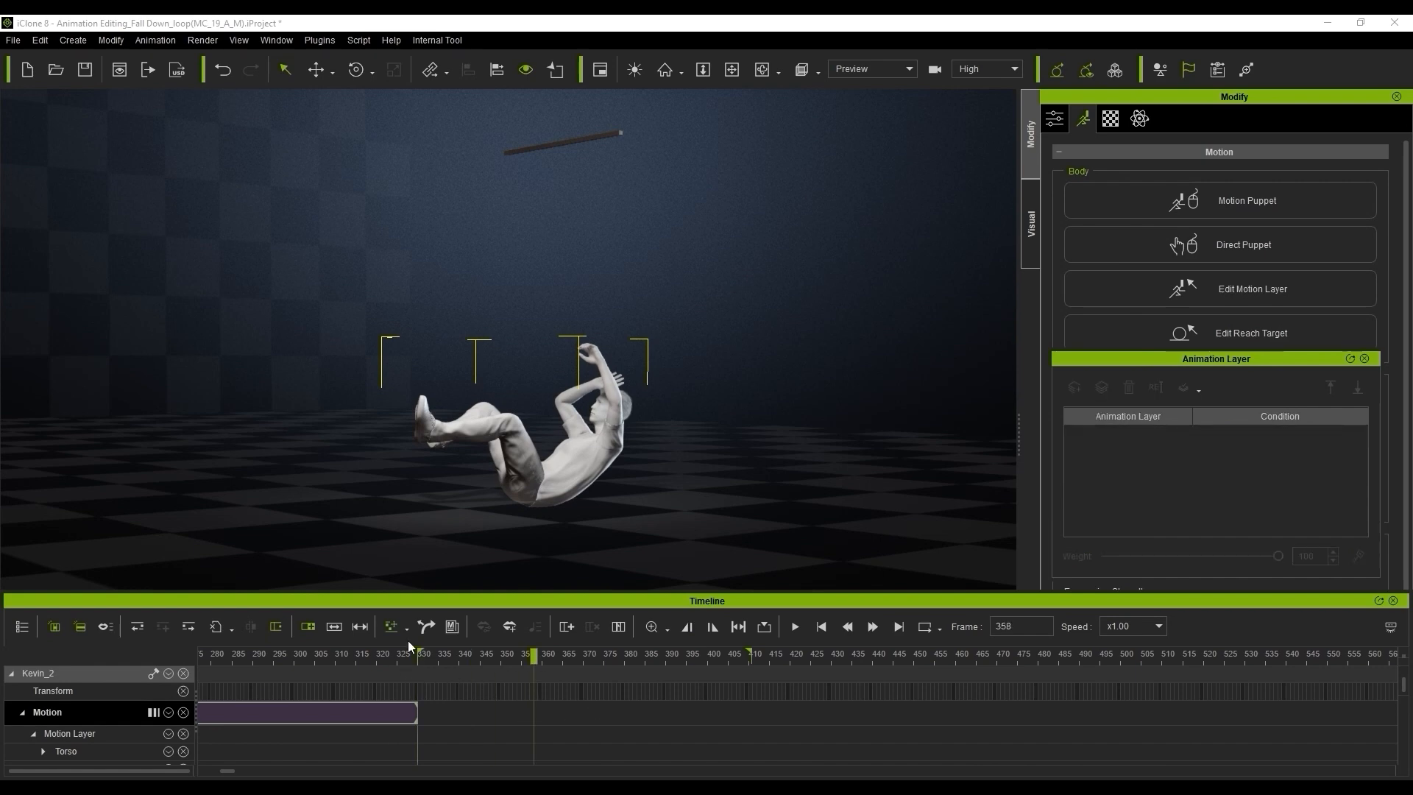
left_click(1250, 288)
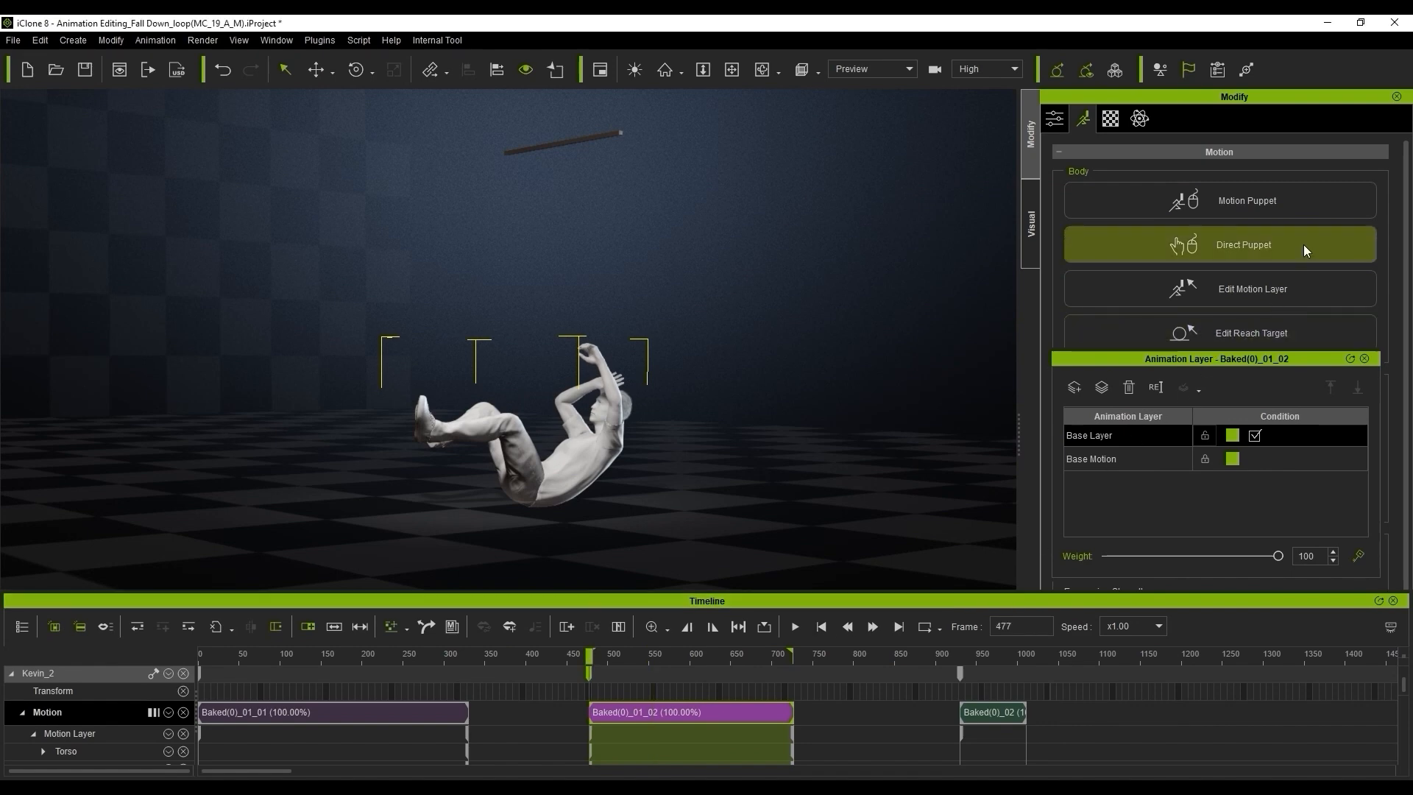
Direct-puppet the mirrored hand and foot effectors, recording over the middle clip.
left_click(1243, 244)
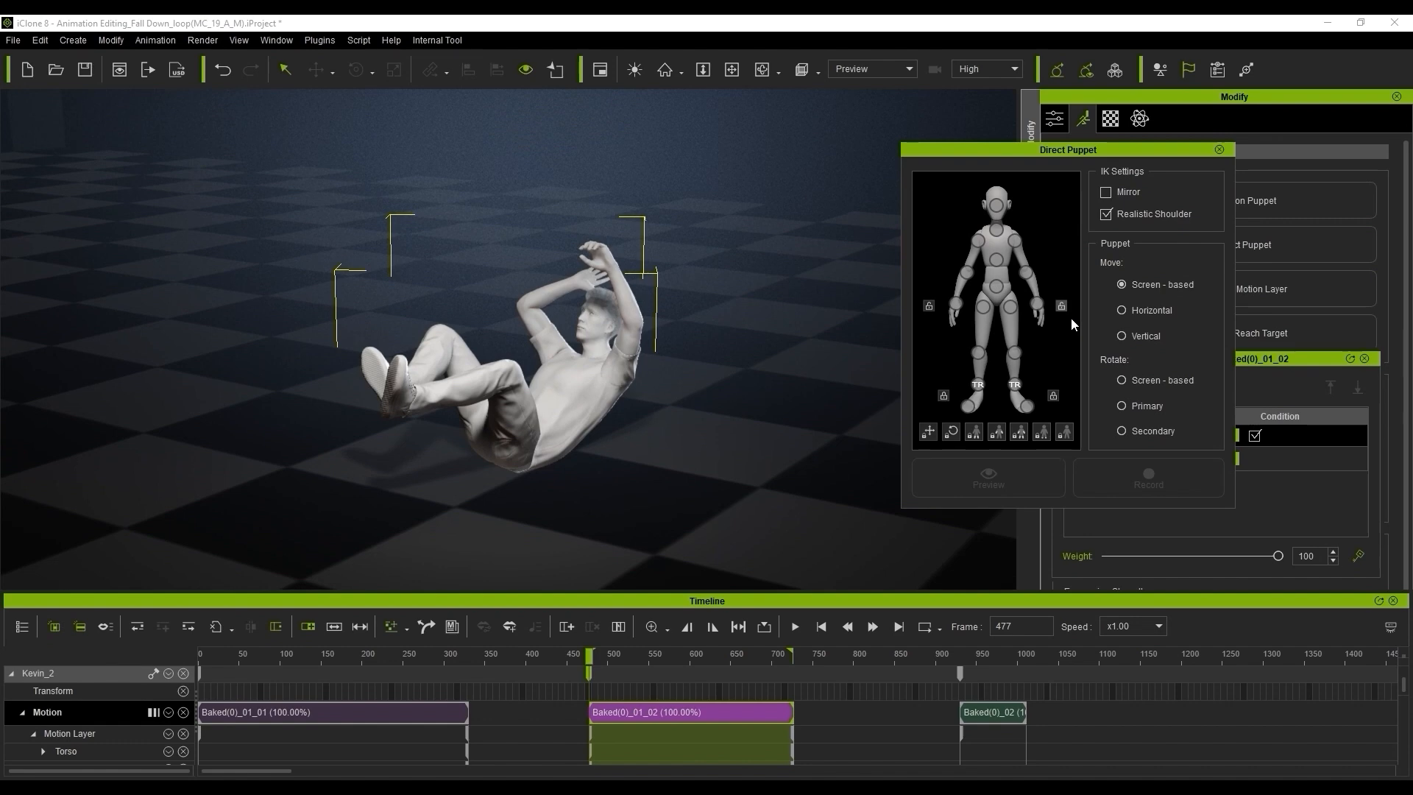
left_click(955, 302)
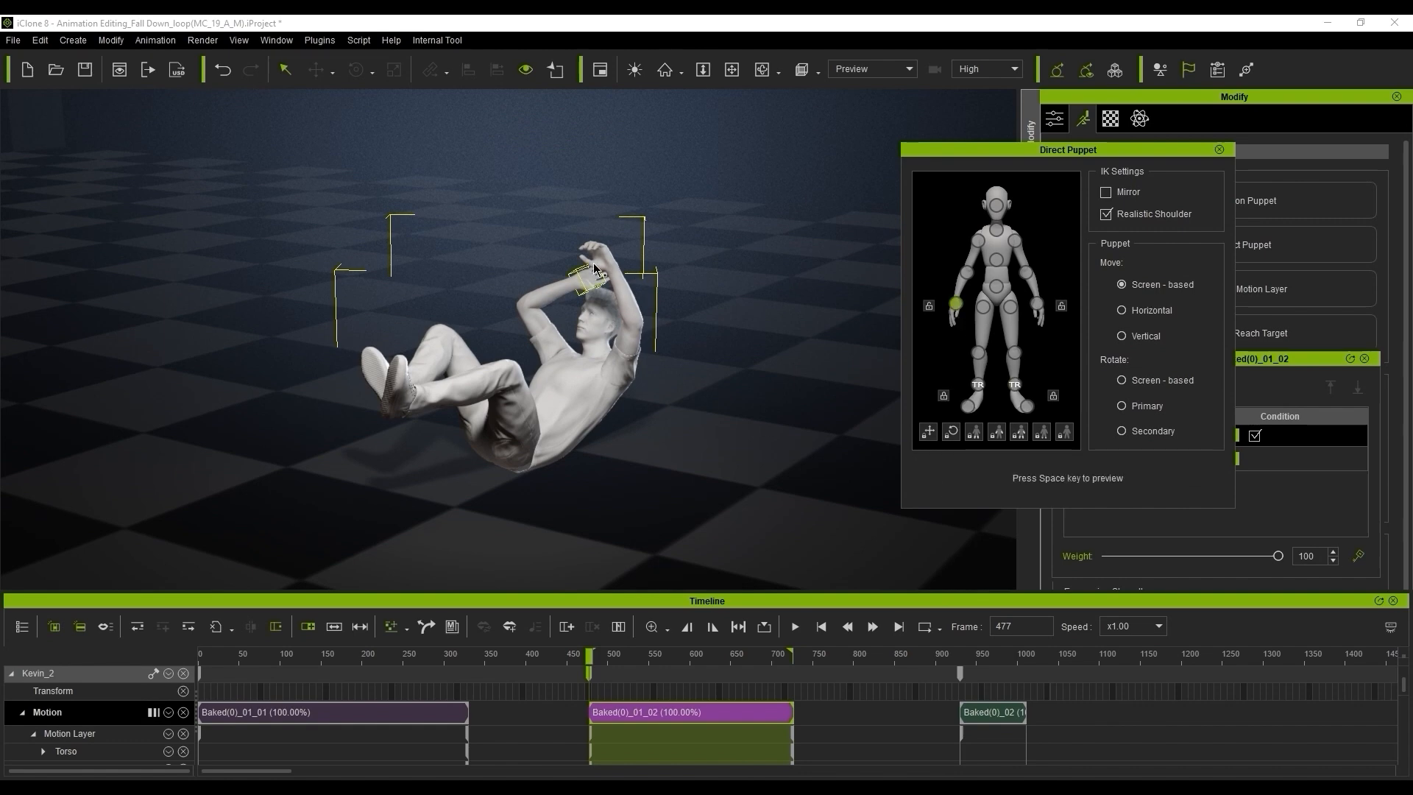
key("space")
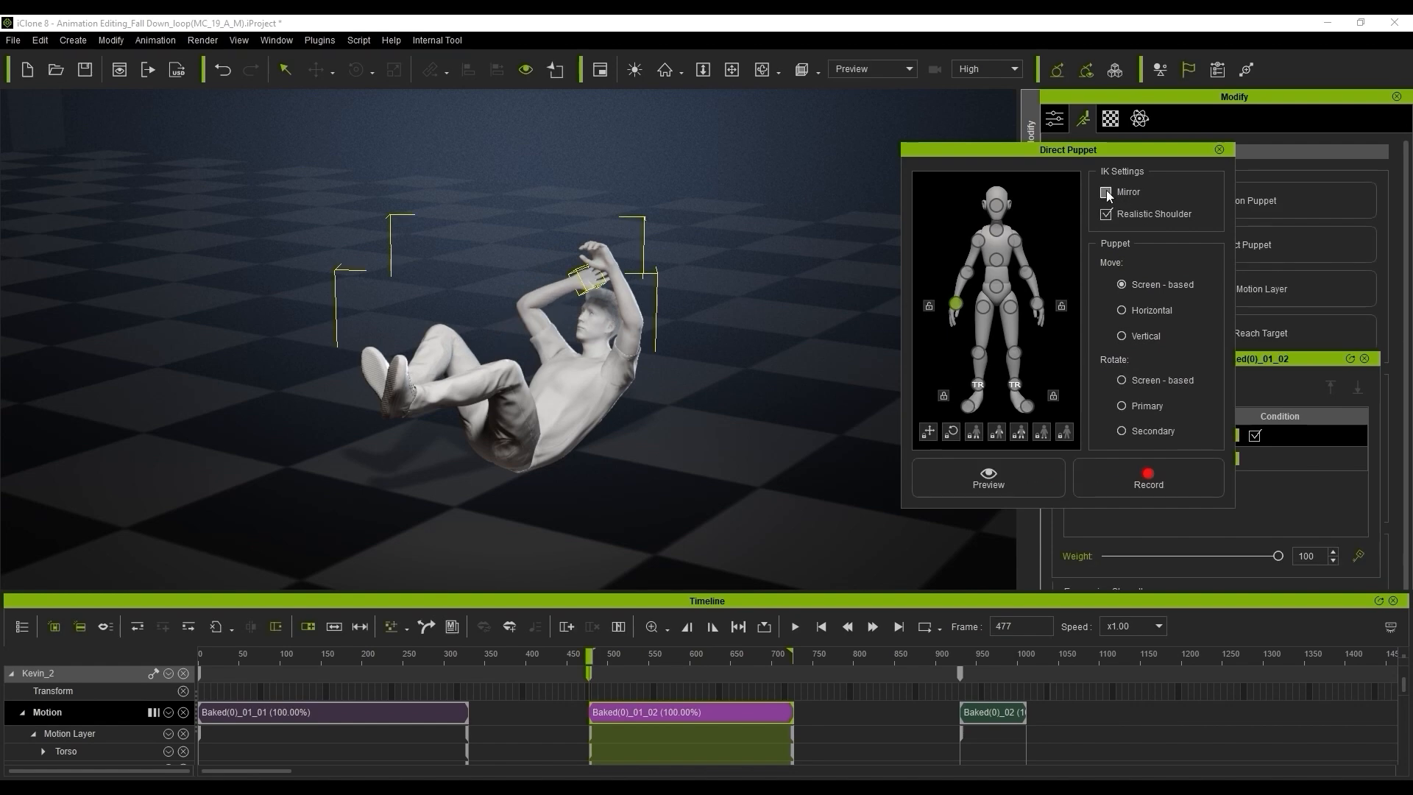
left_click(1148, 477)
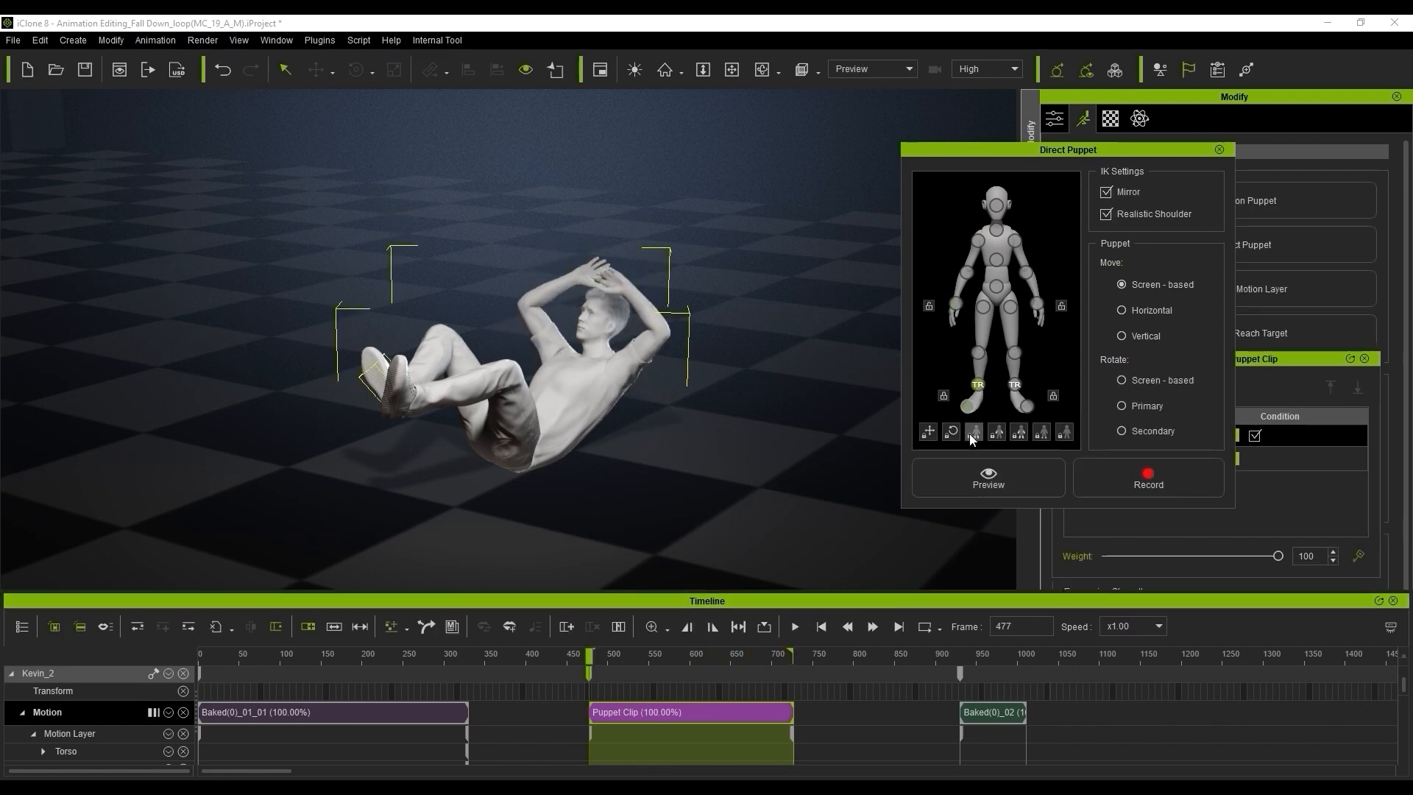
left_click(1106, 192)
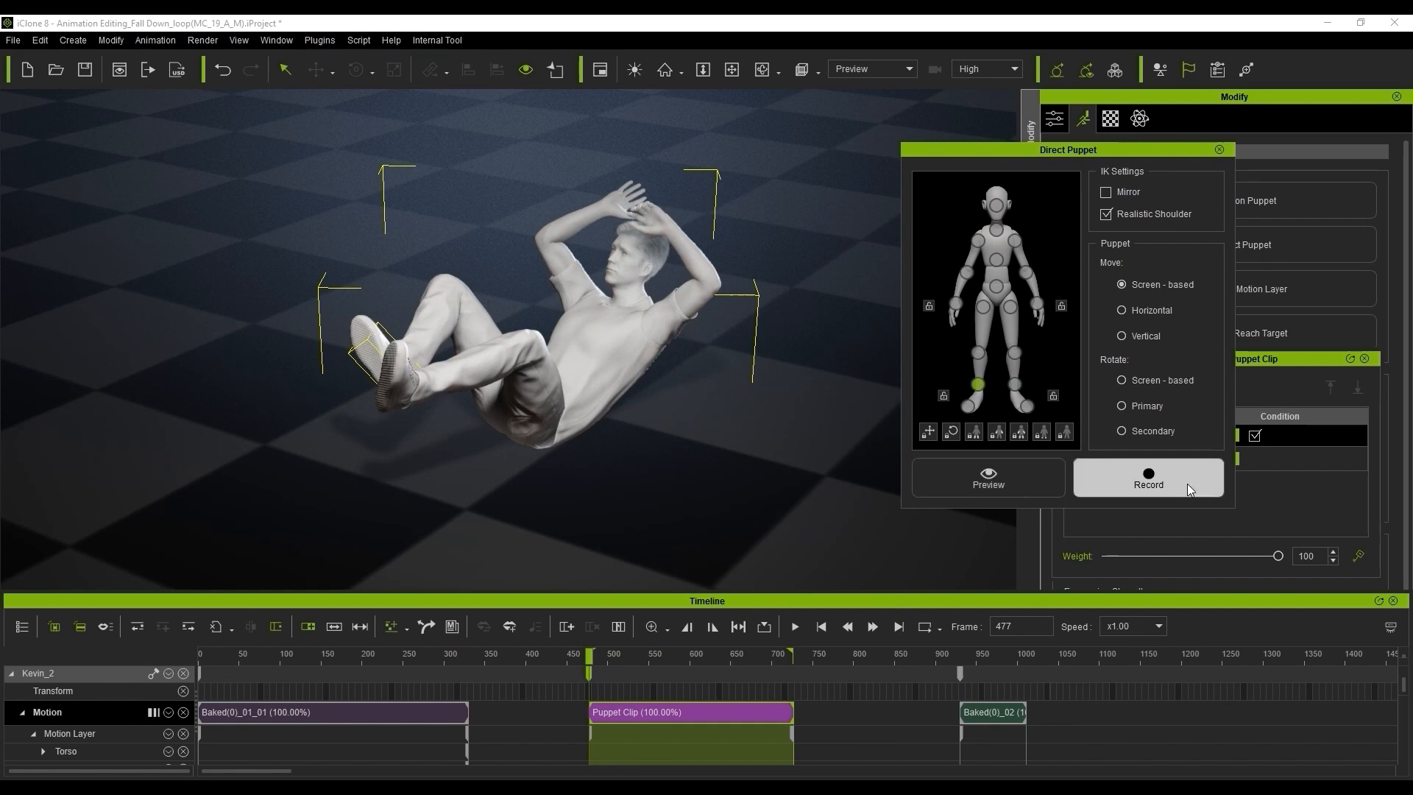
left_click(1148, 482)
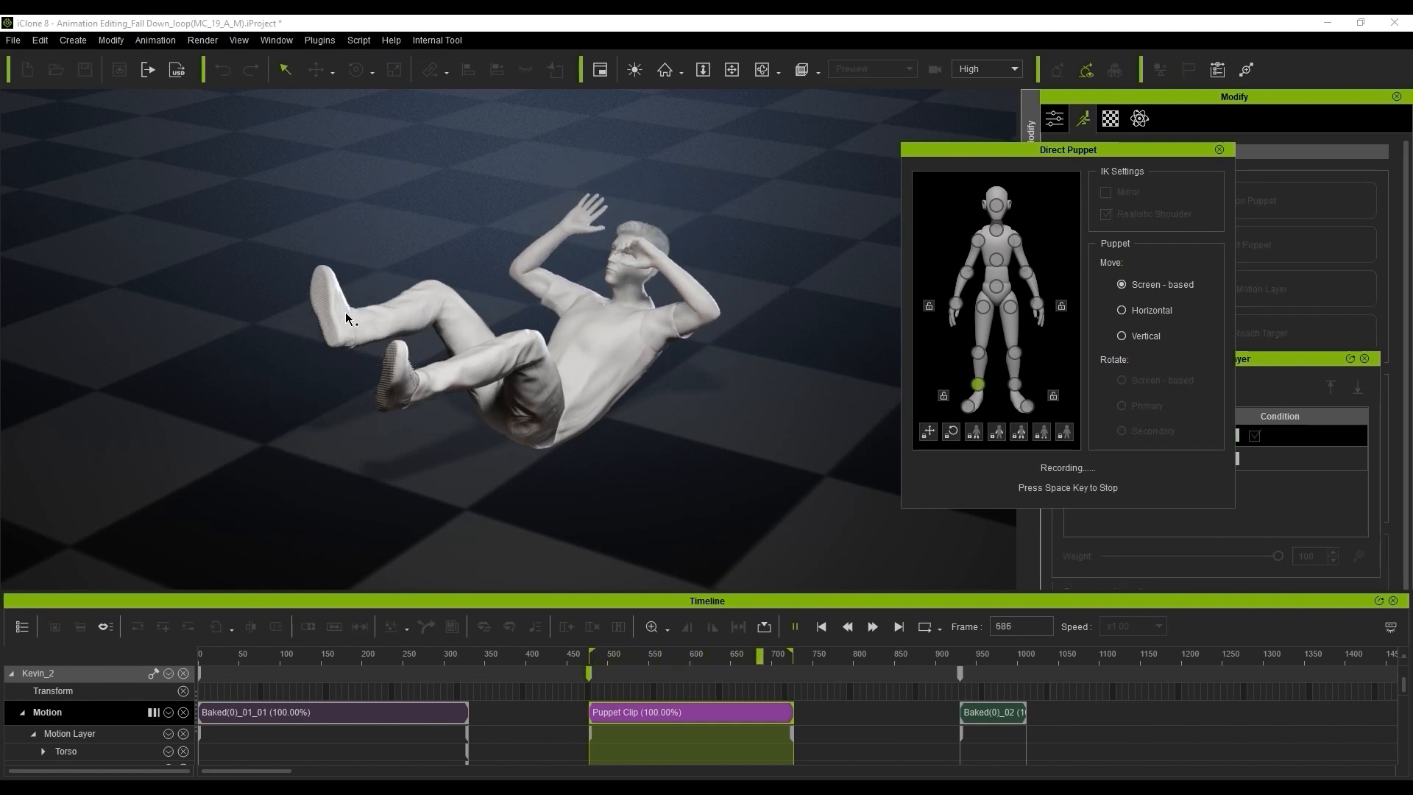
key("space")
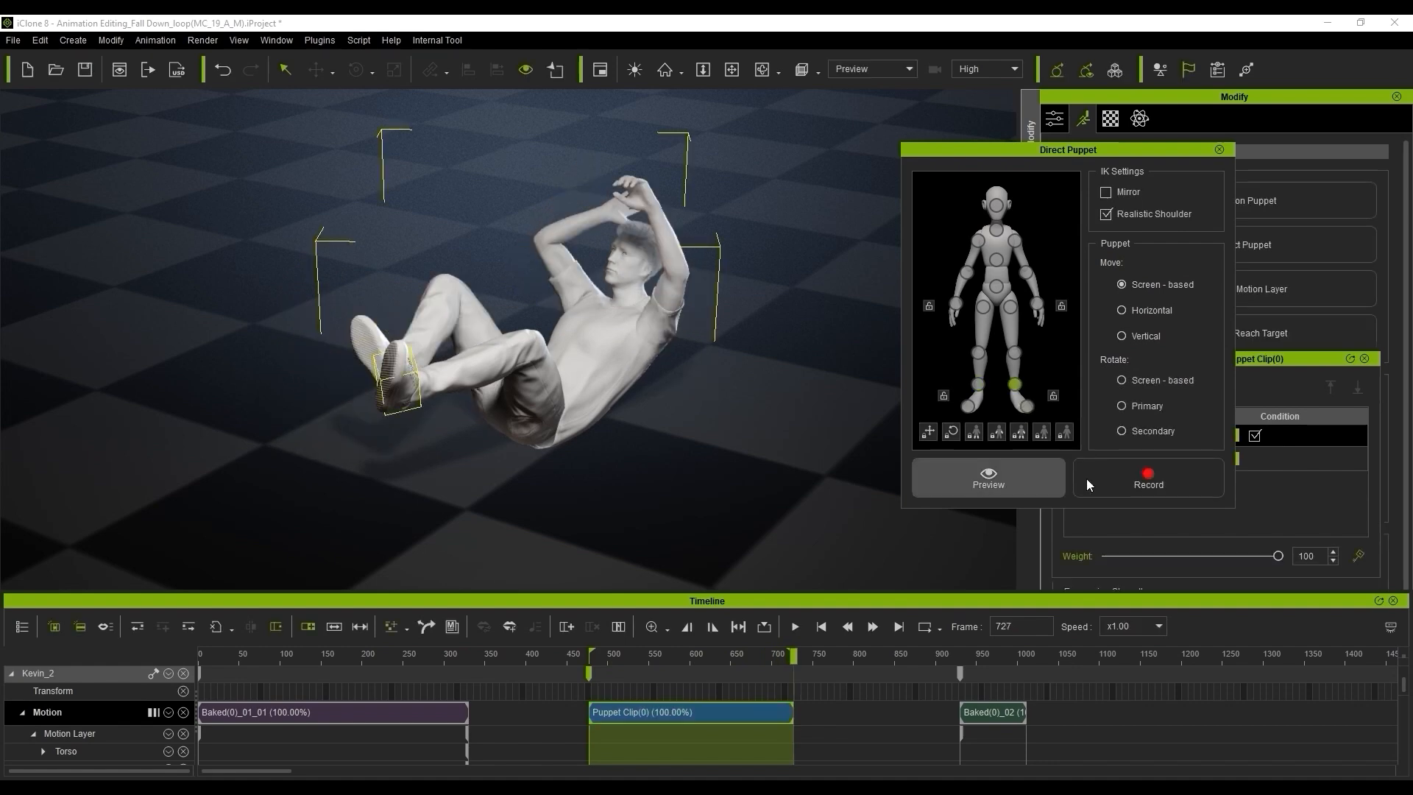
left_click(1148, 477)
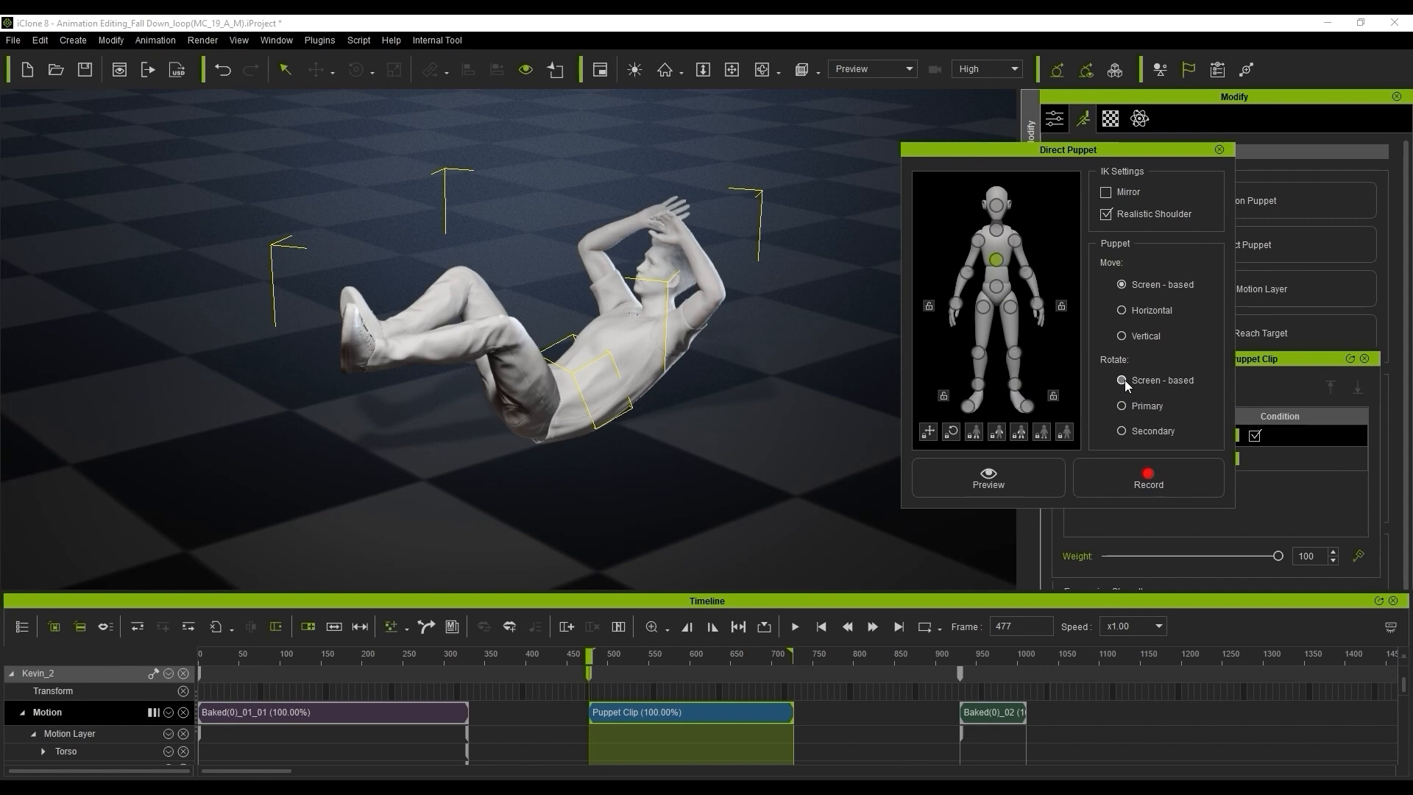
Record a screen-based torso rotation with Direct Puppet into Puppet Clip(0).
left_click(1148, 477)
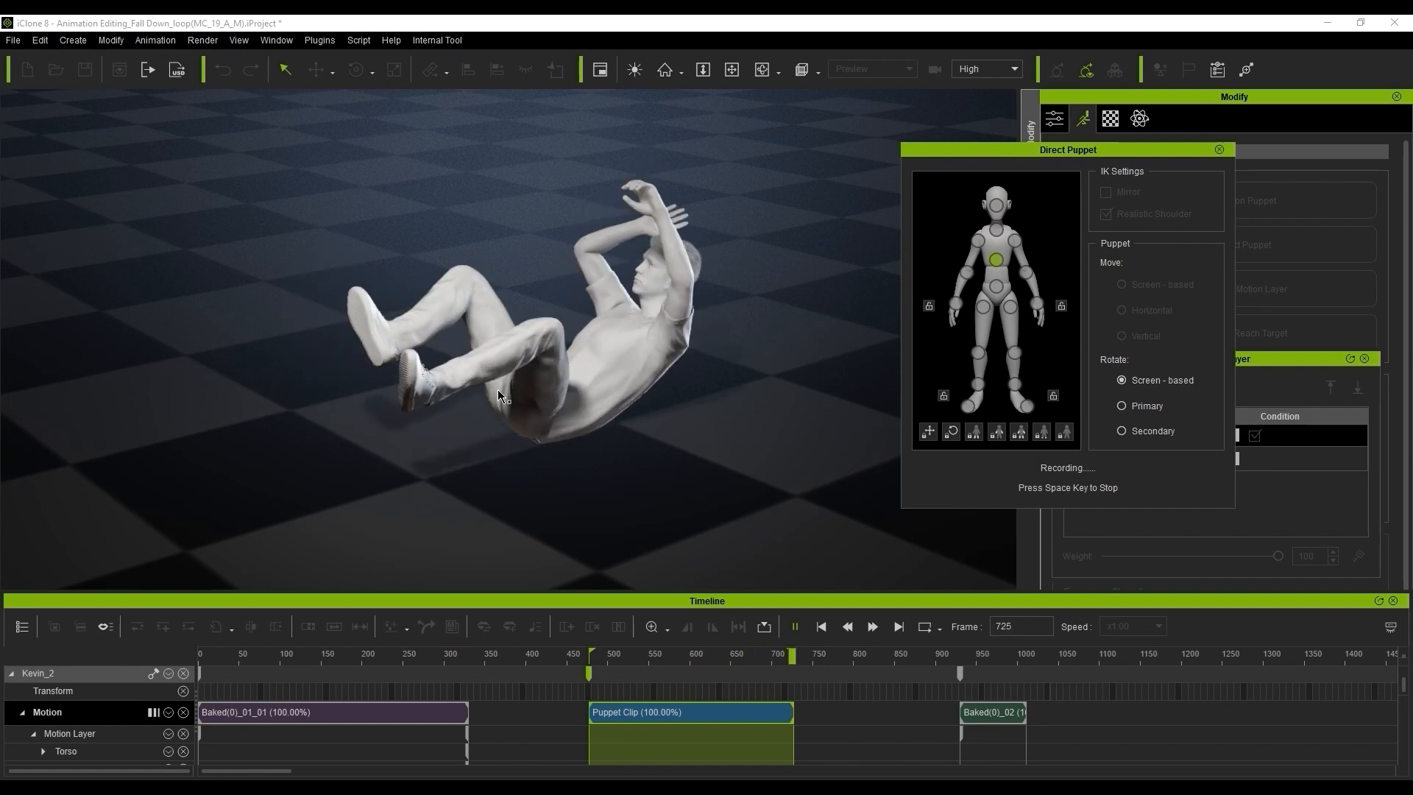
key("space")
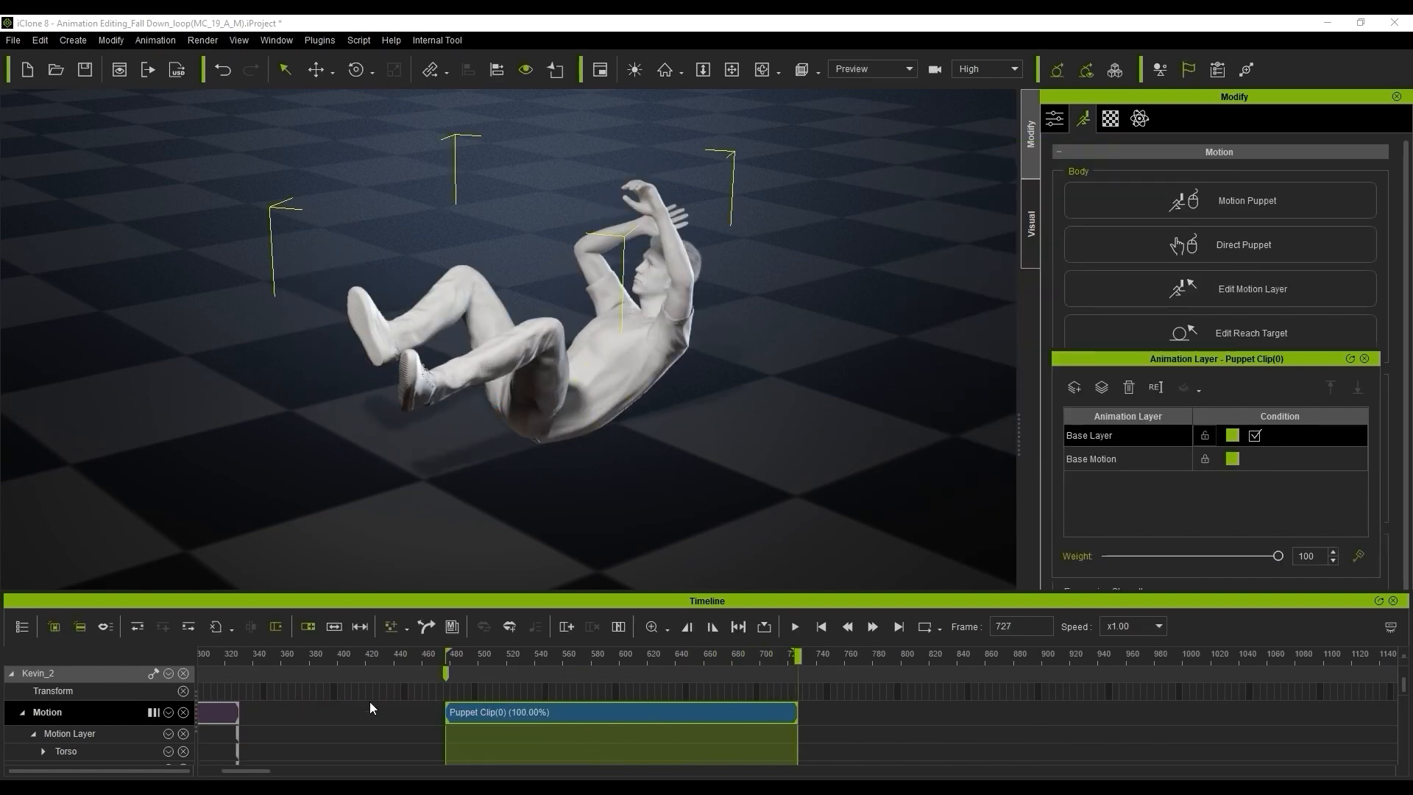
Overlap a copy of Puppet Clip(0) with the original and merge them into Merged Clip_0_01.
left_click(216, 625)
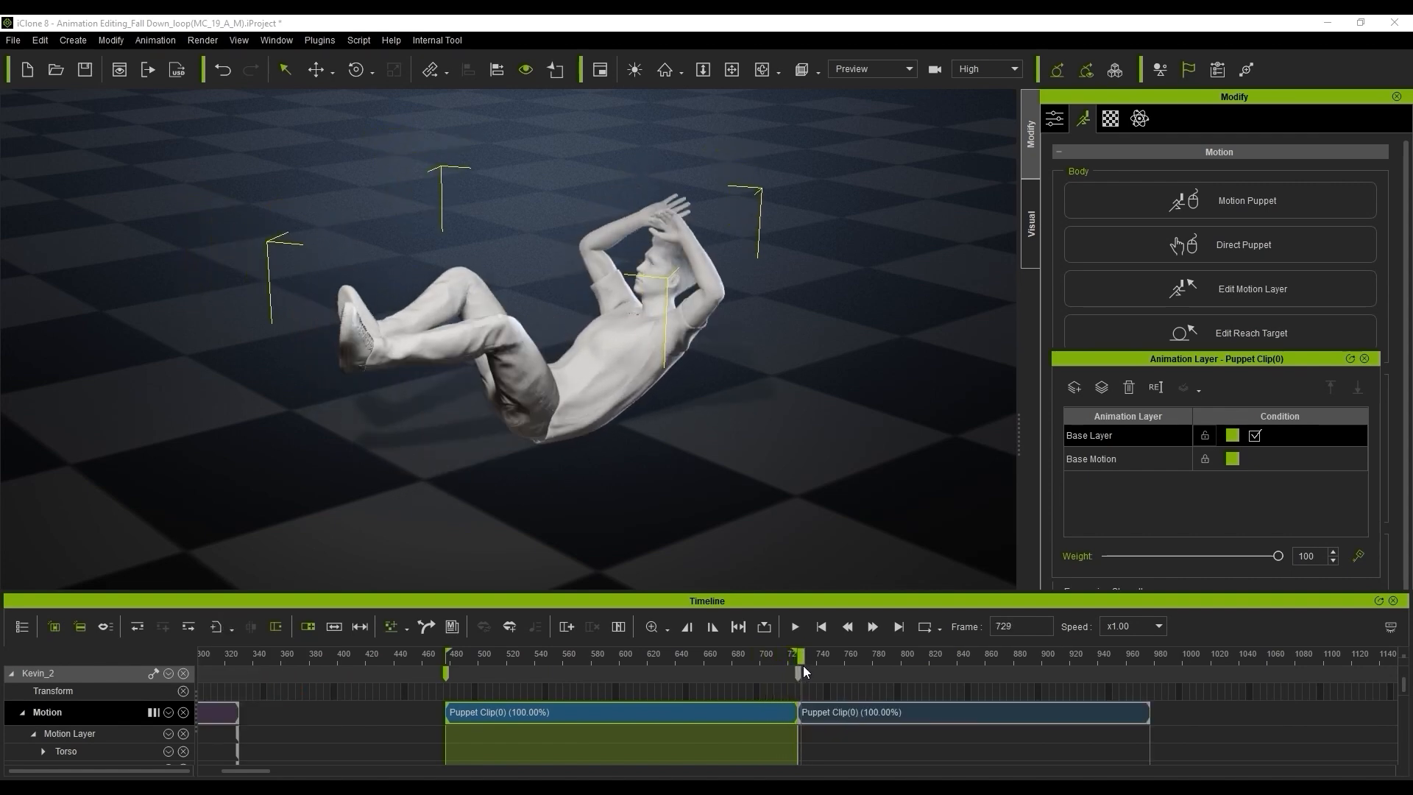
left_click_drag(793, 671, 791, 671)
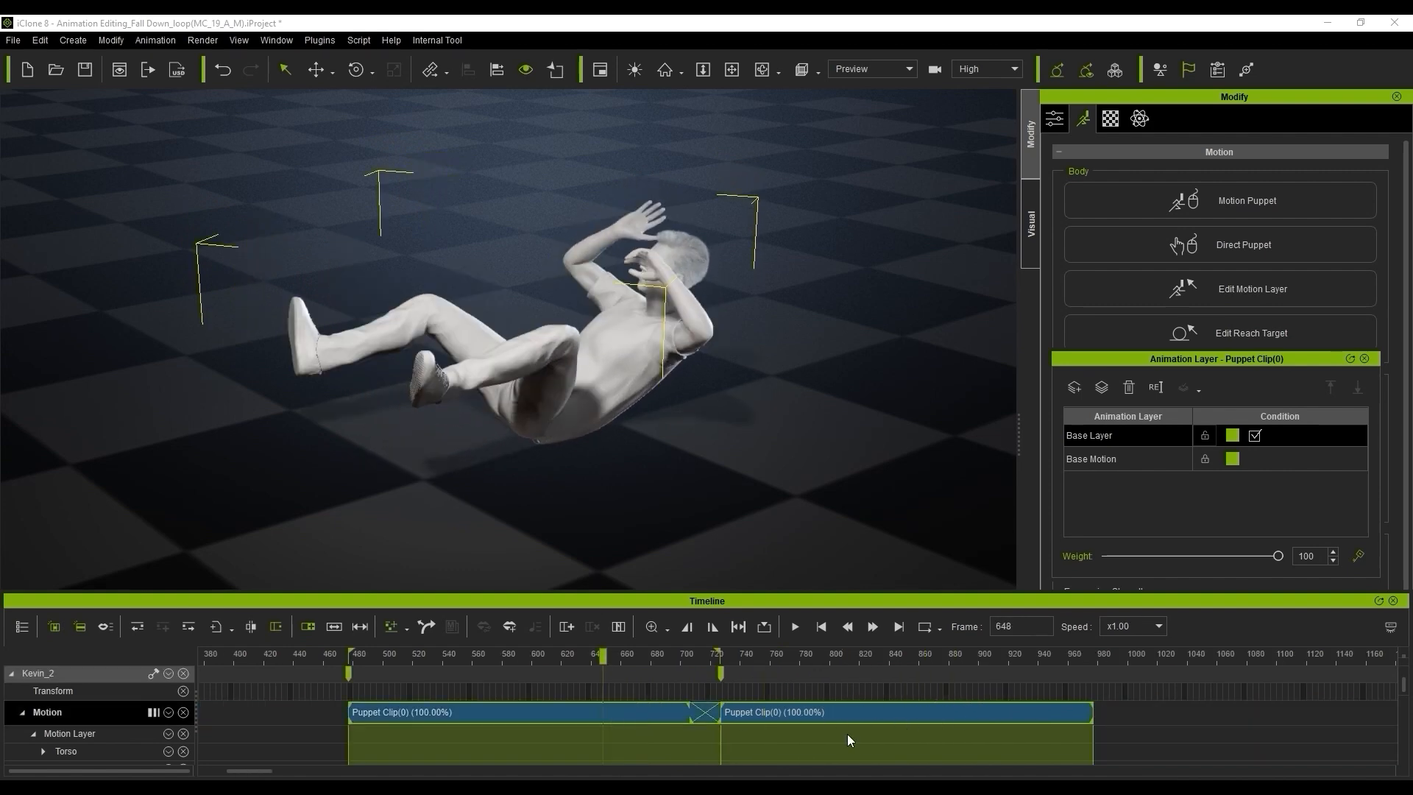
right_click(712, 711)
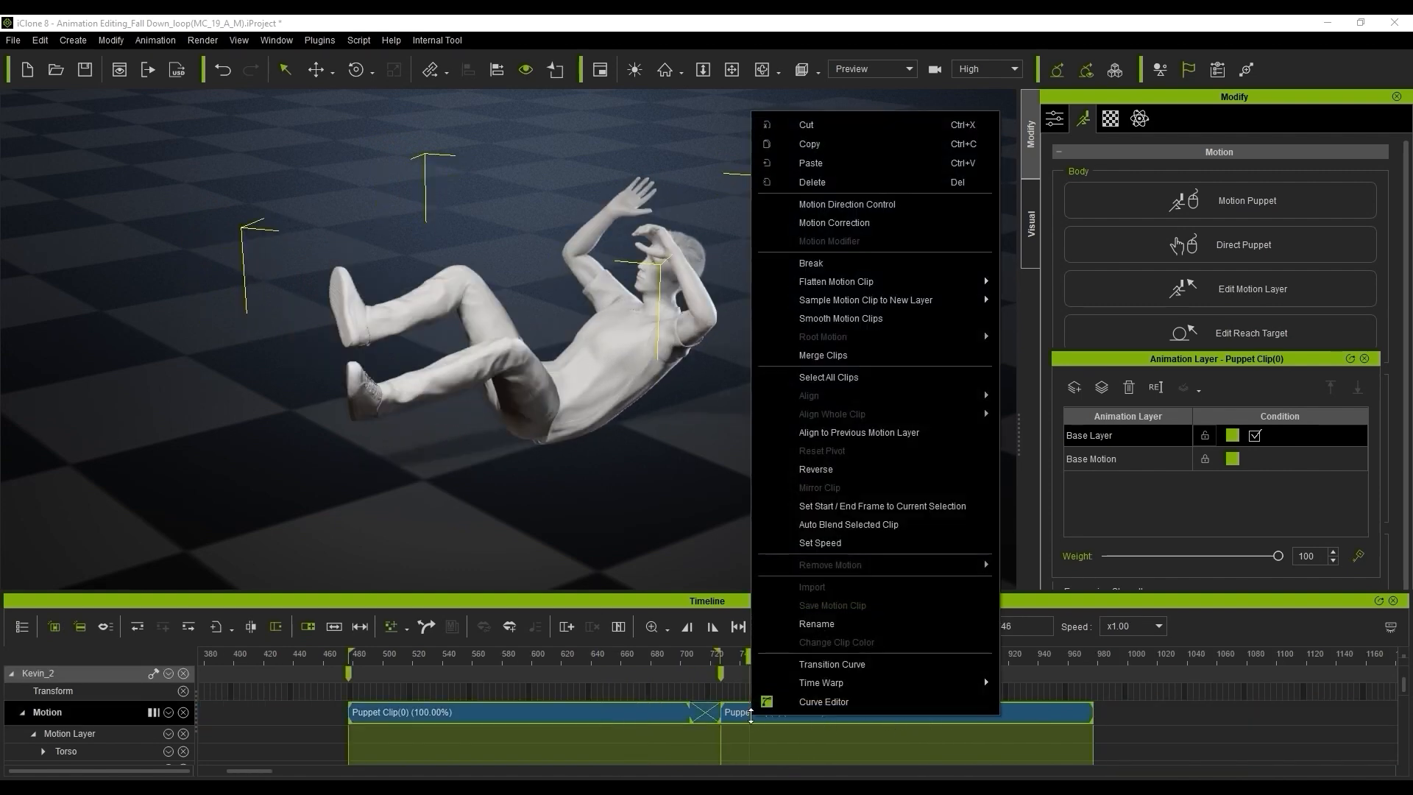
left_click(821, 354)
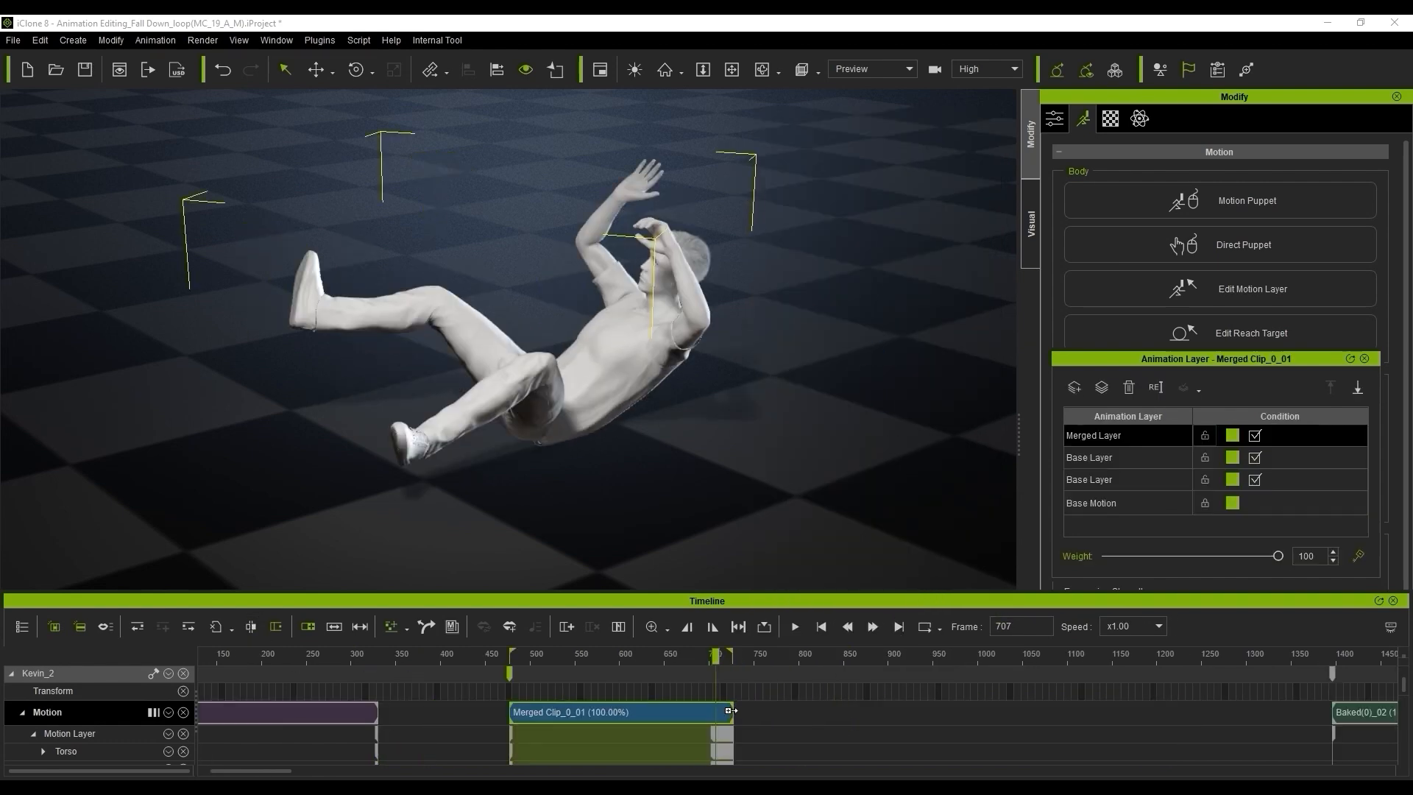
left_click(795, 626)
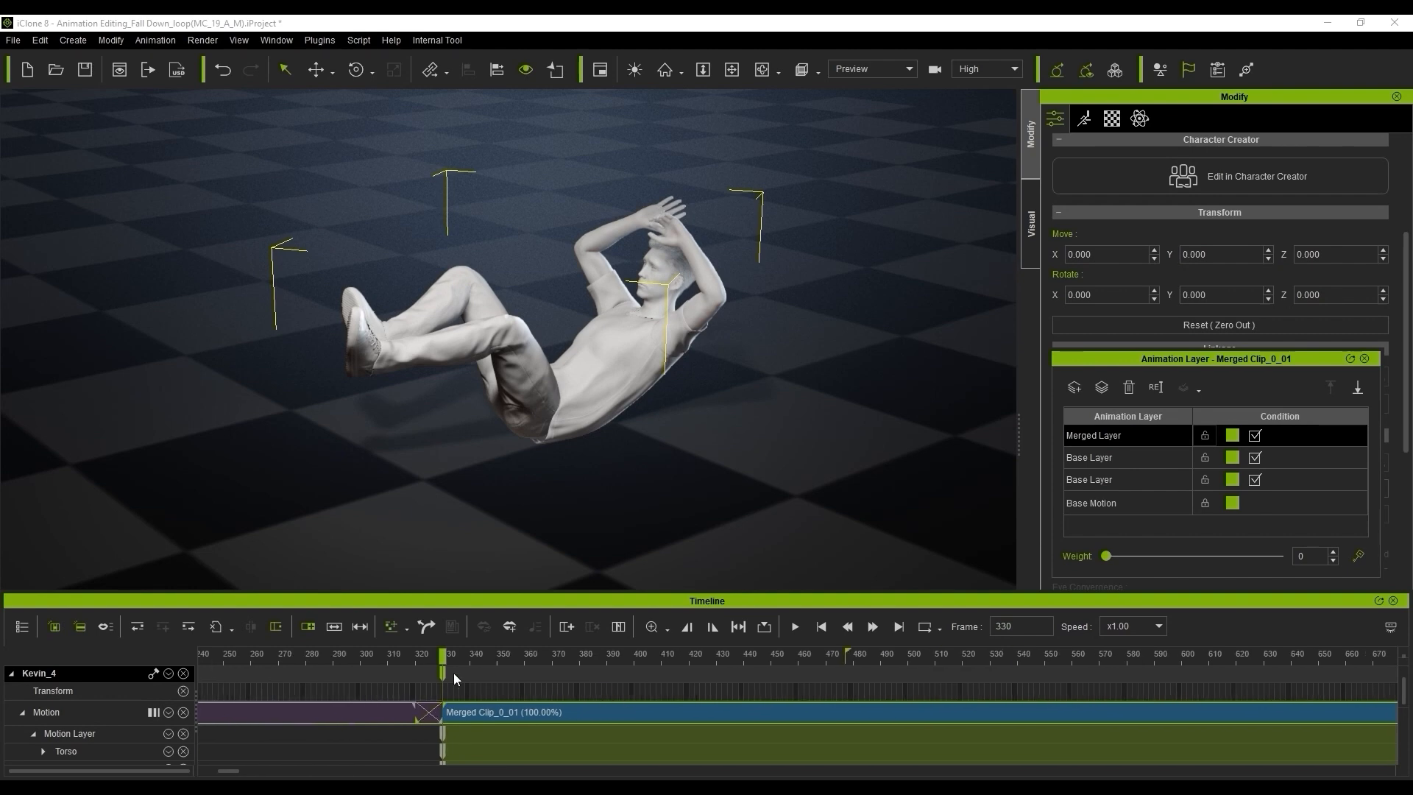
Open the Fall_Down_loop for physics iProject with the raised box prop.
left_click(791, 627)
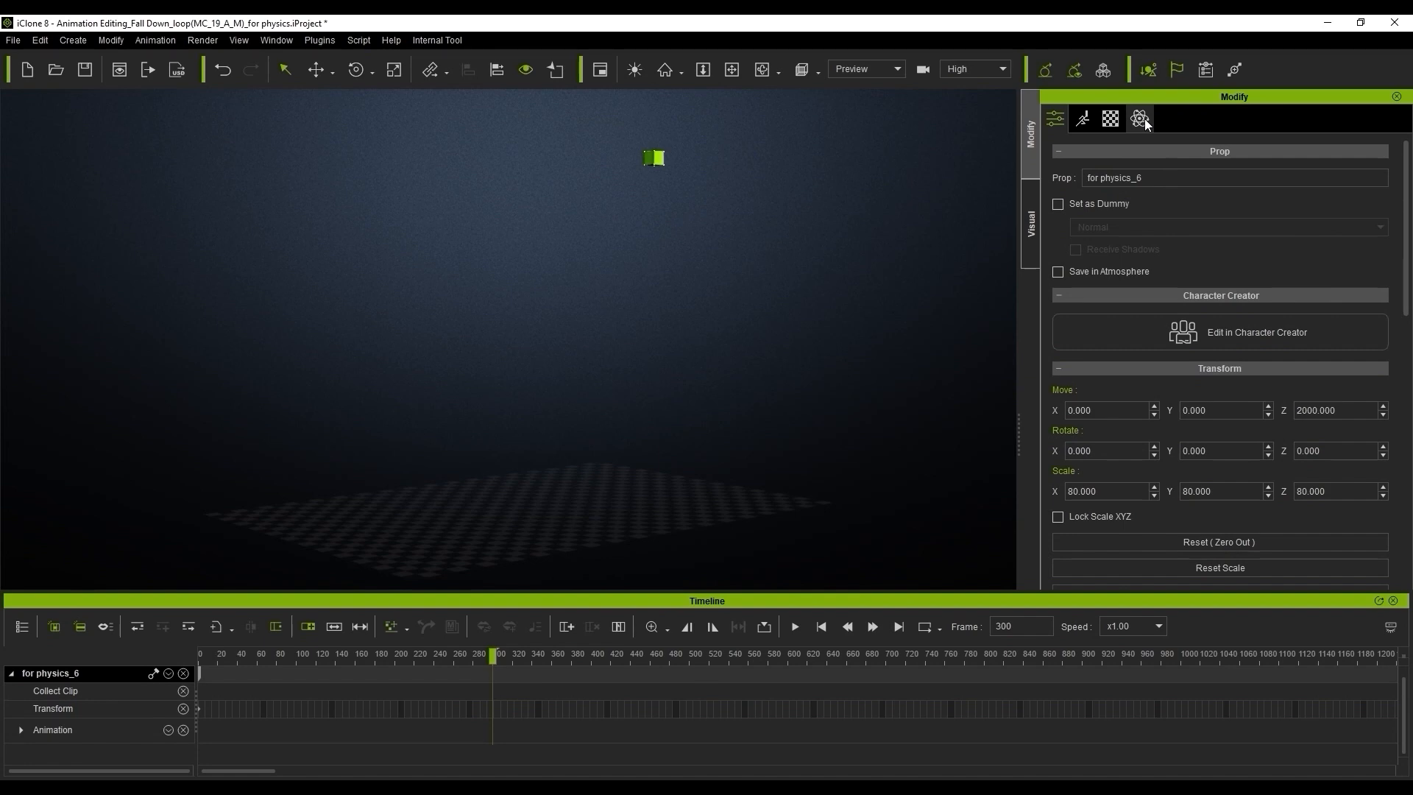
Edit Gravity Z in Global Physics Settings and bake the box's drop as a Physics clip.
left_click(1139, 118)
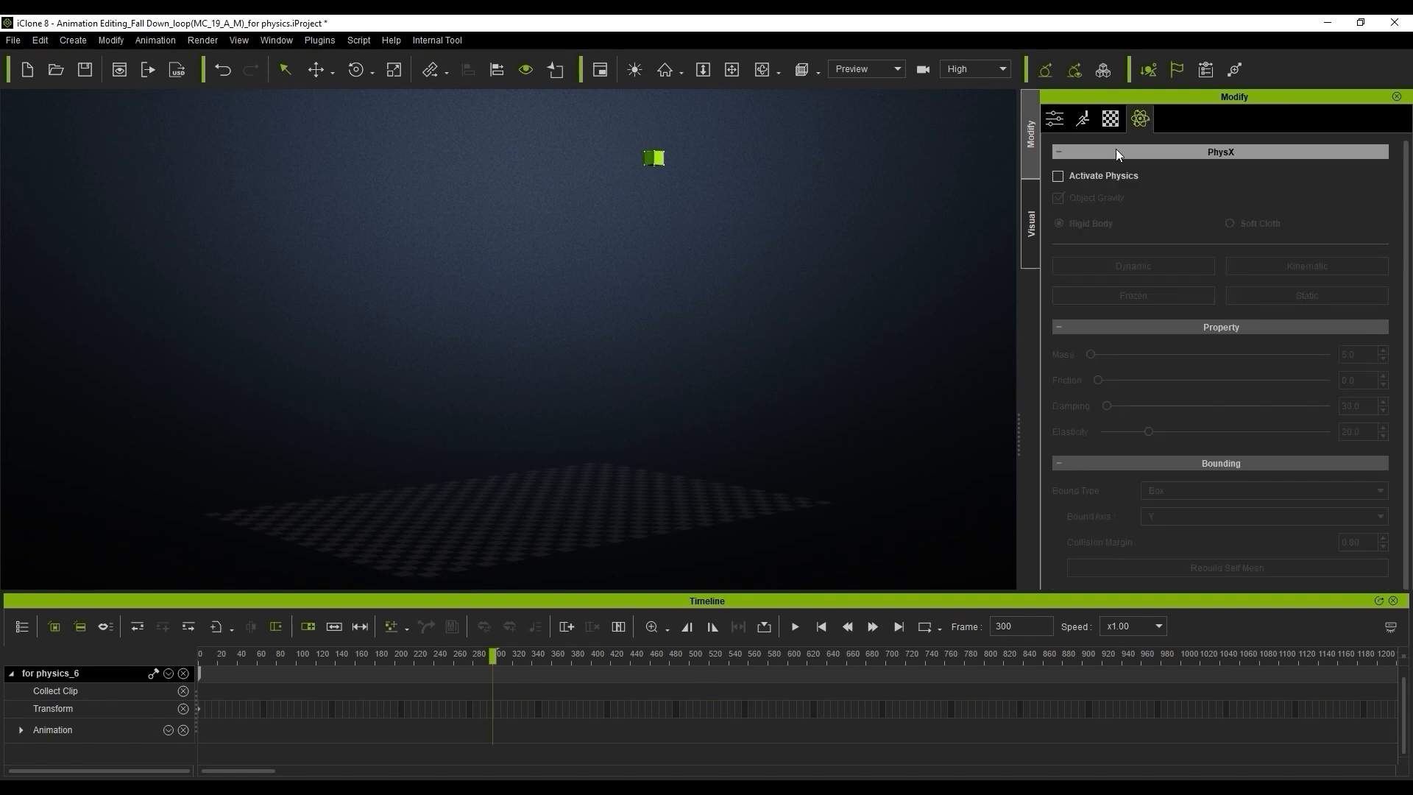
left_click(1058, 176)
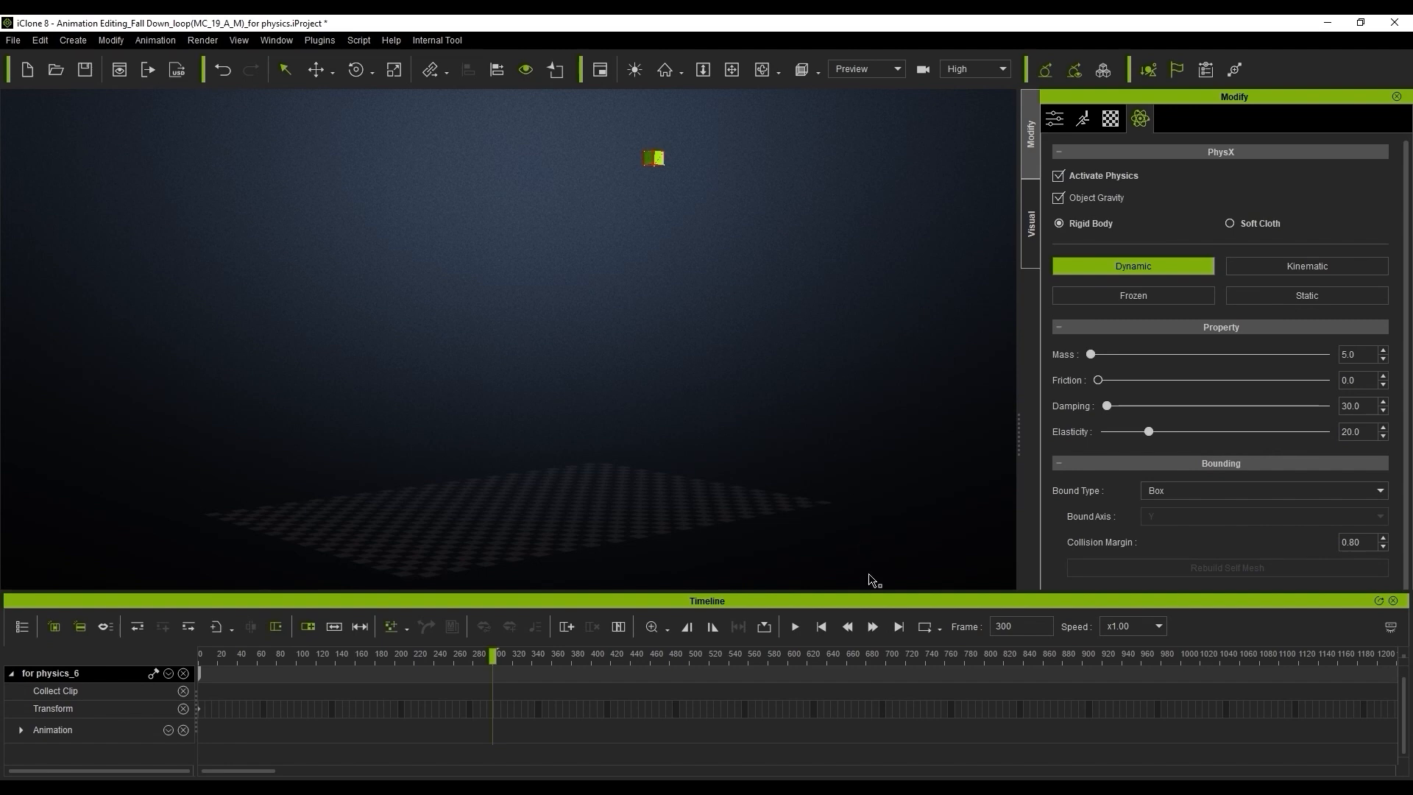
left_click(793, 626)
type("-")
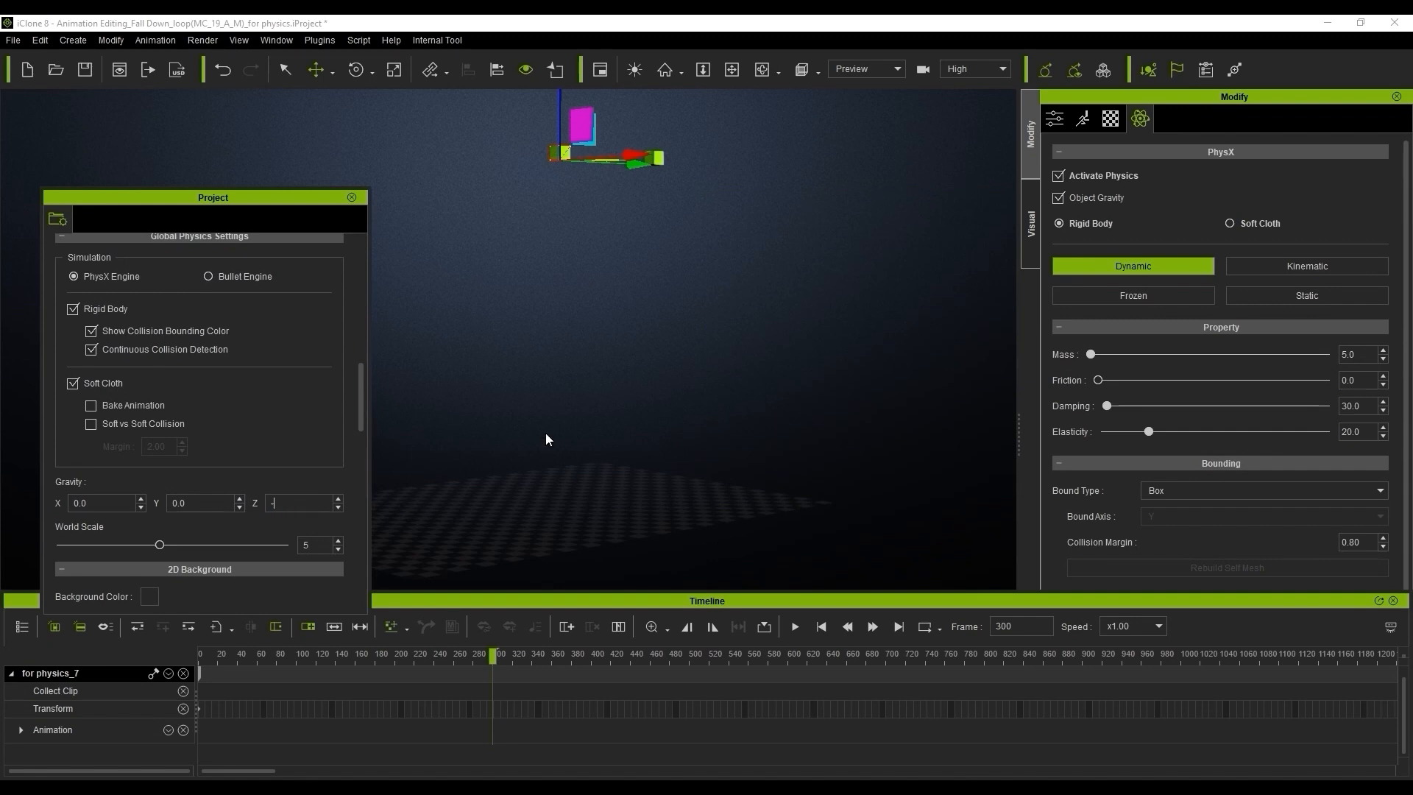
left_click(350, 197)
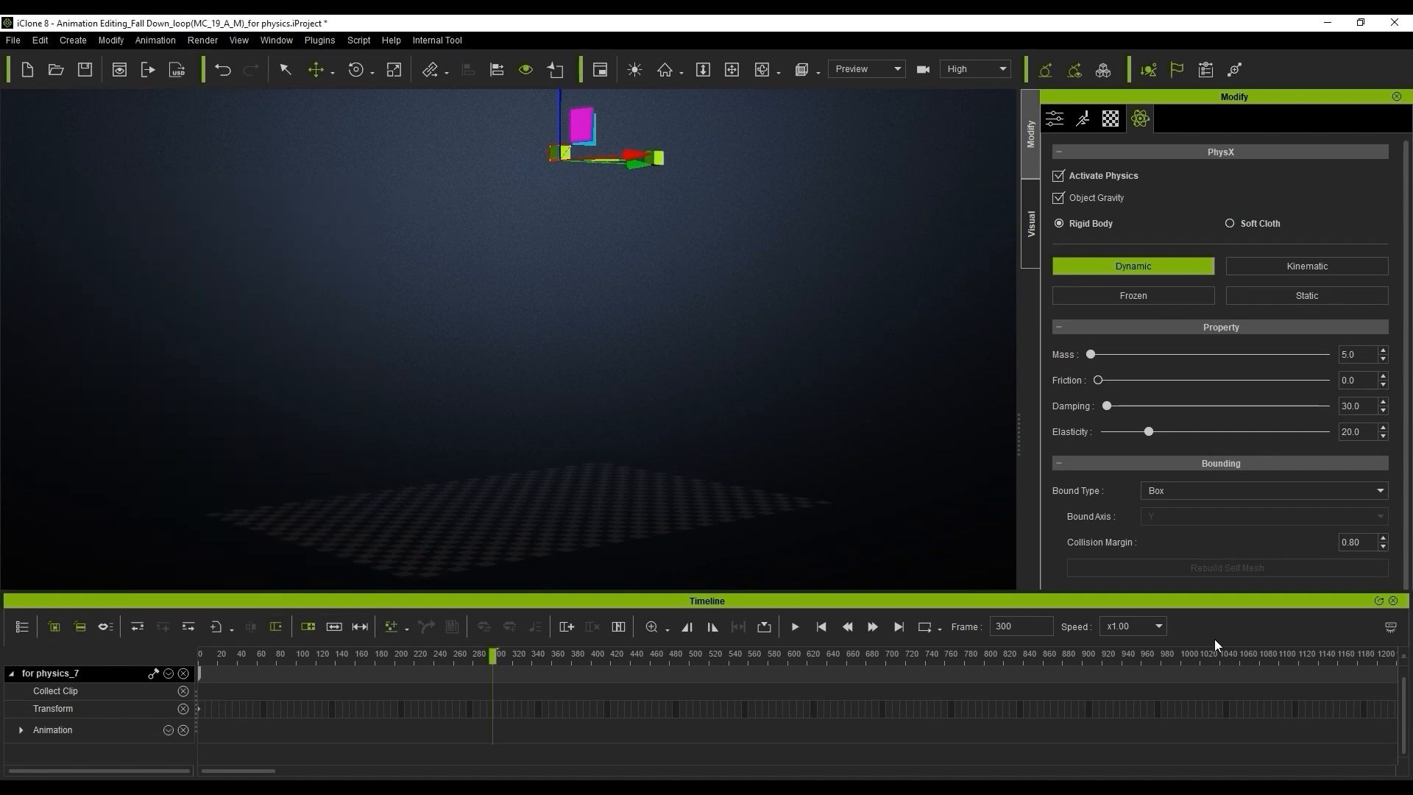
left_click(792, 627)
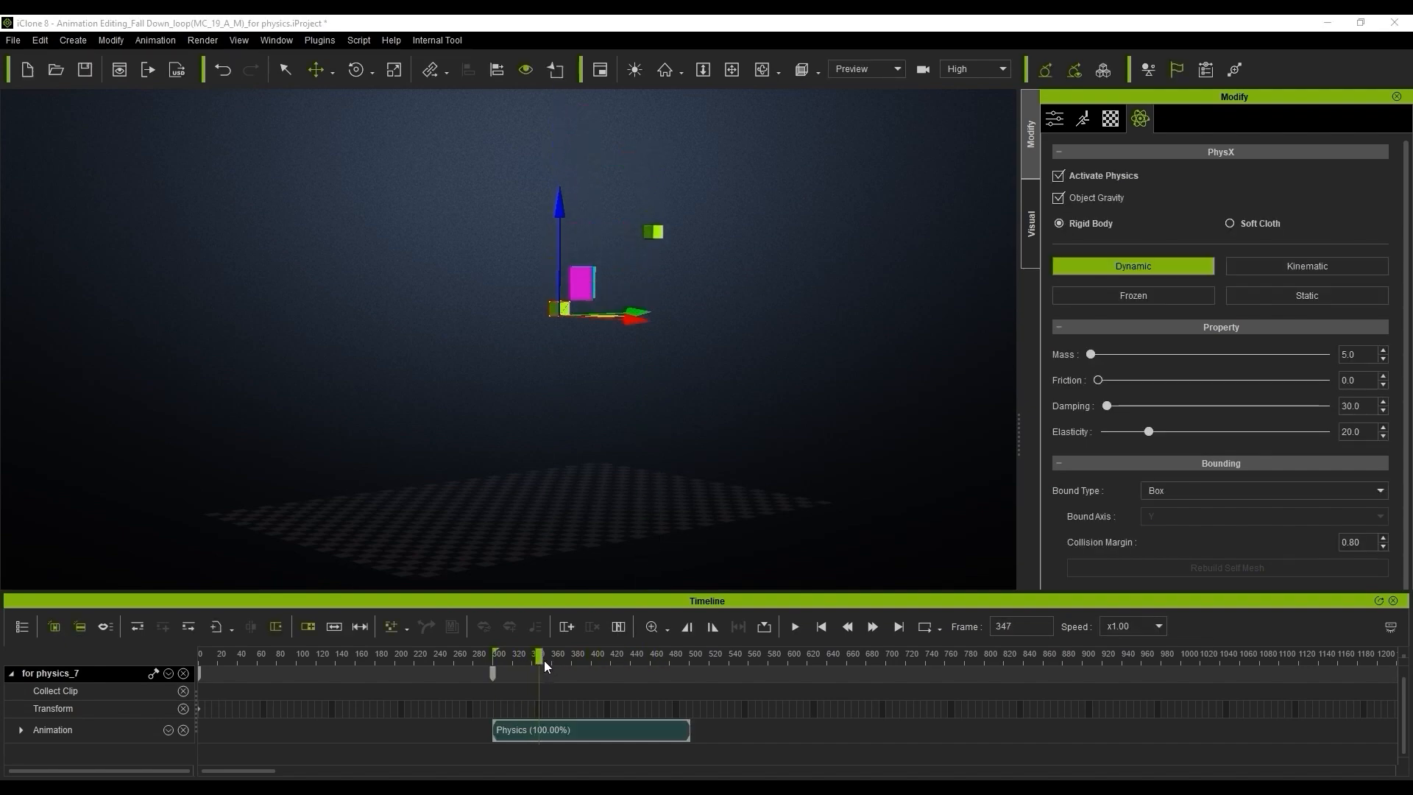
left_click_drag(538, 653, 531, 654)
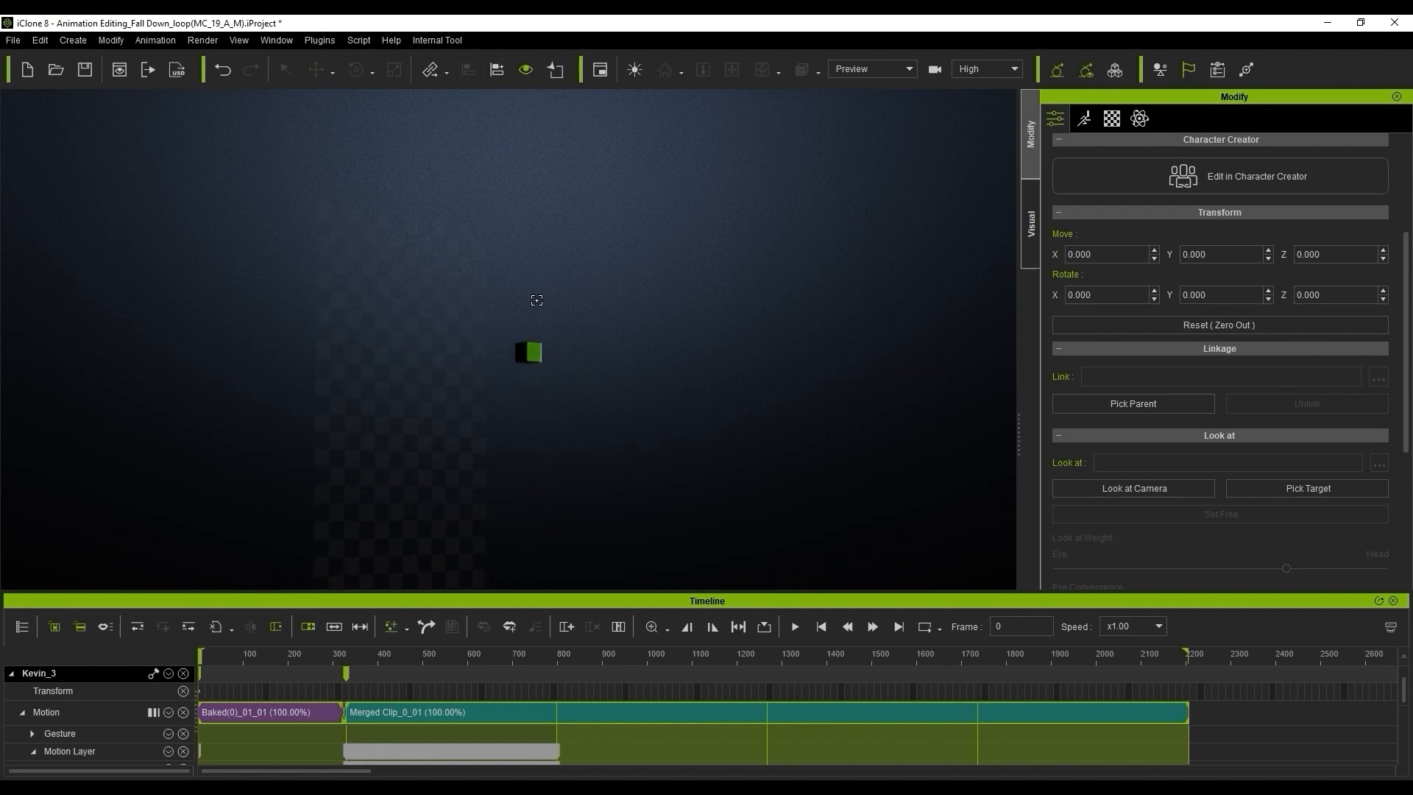
Align the character to the box on Move Z only, then parent it to the box.
left_click(395, 314)
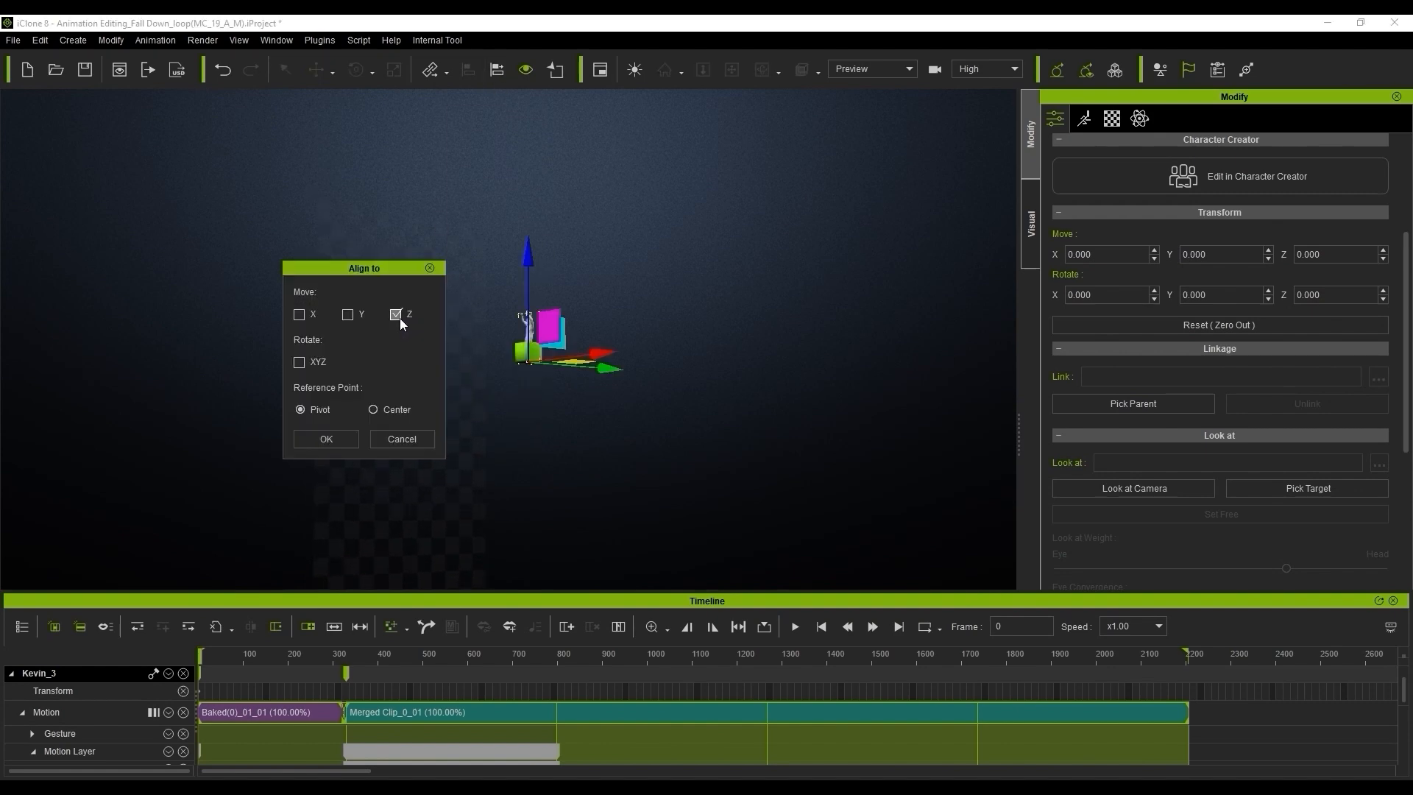
left_click(325, 439)
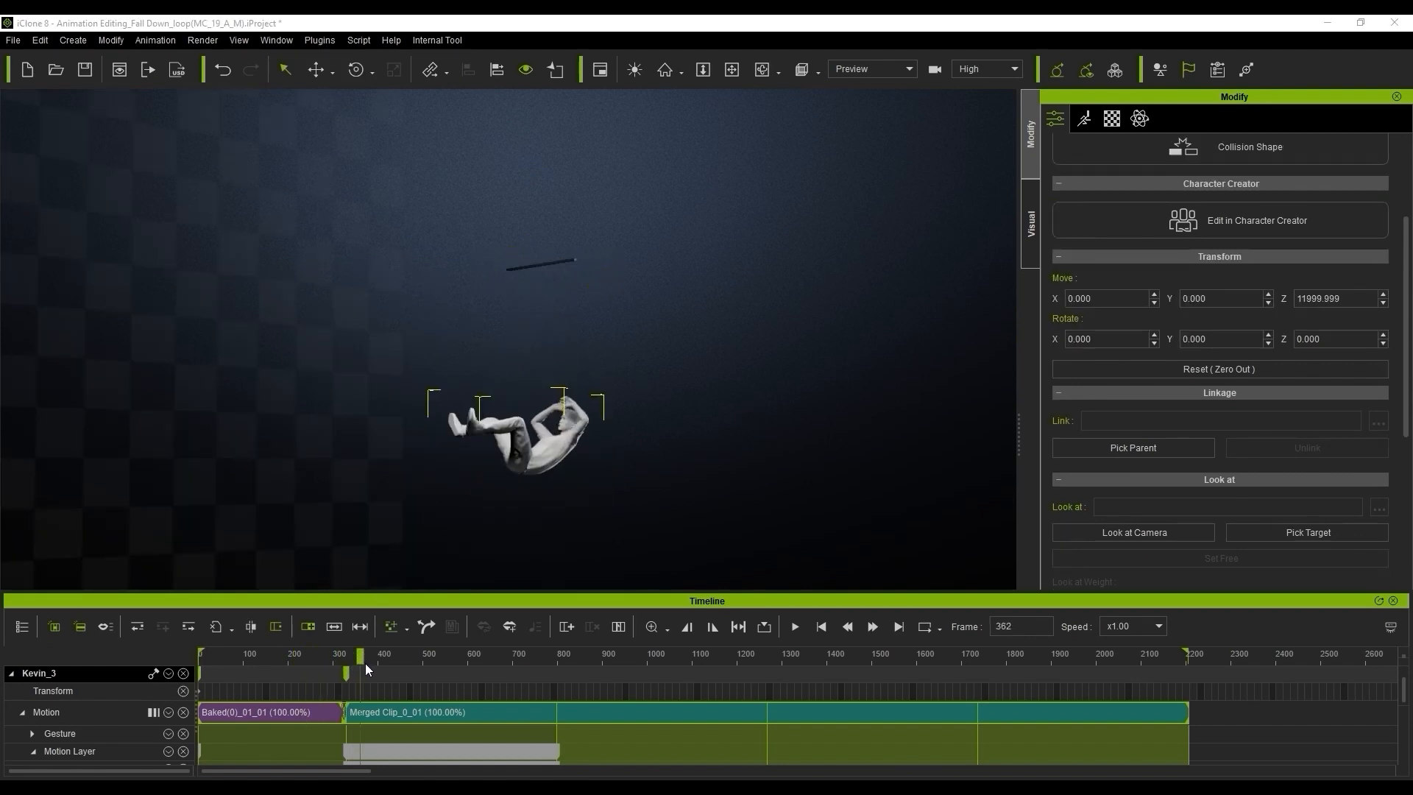
left_click(486, 654)
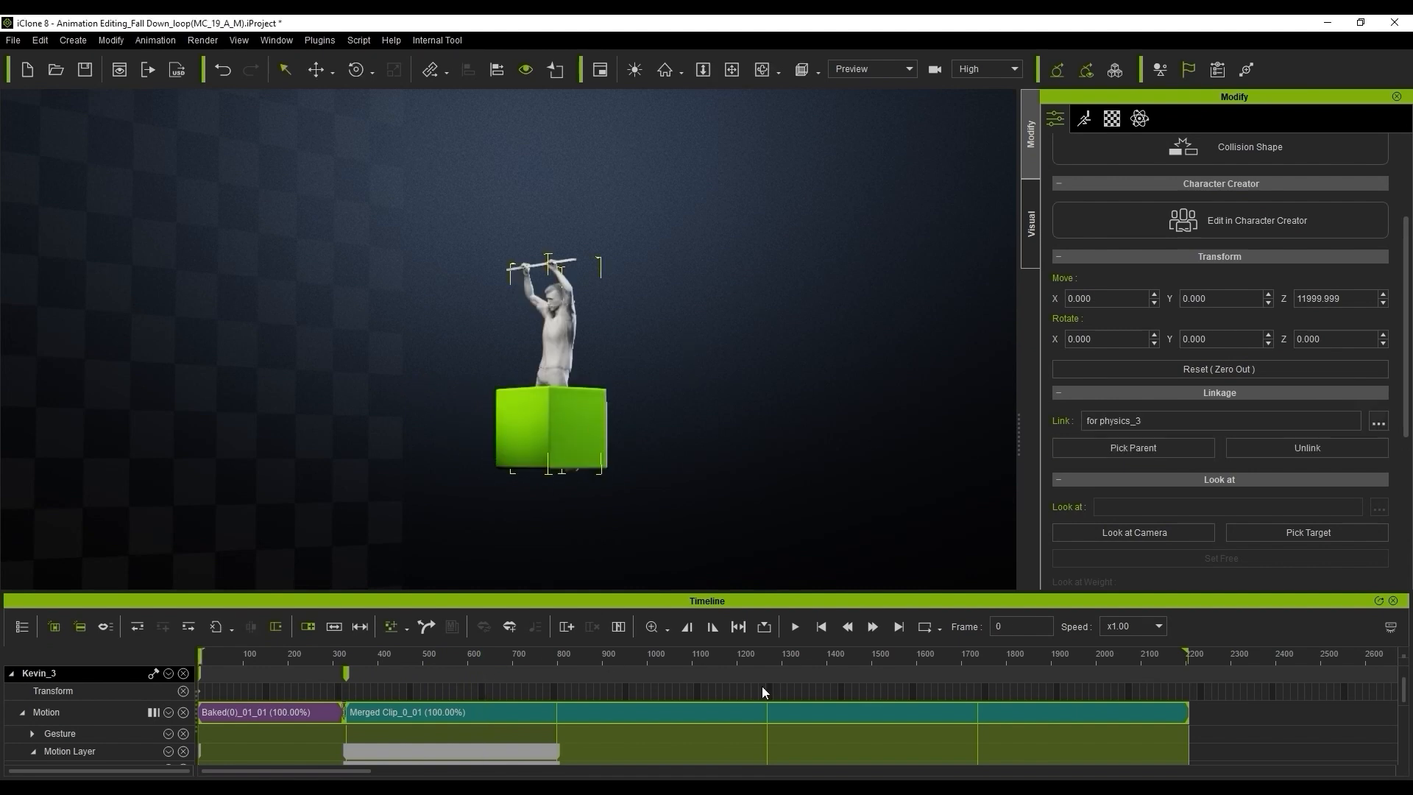
left_click_drag(342, 653, 301, 653)
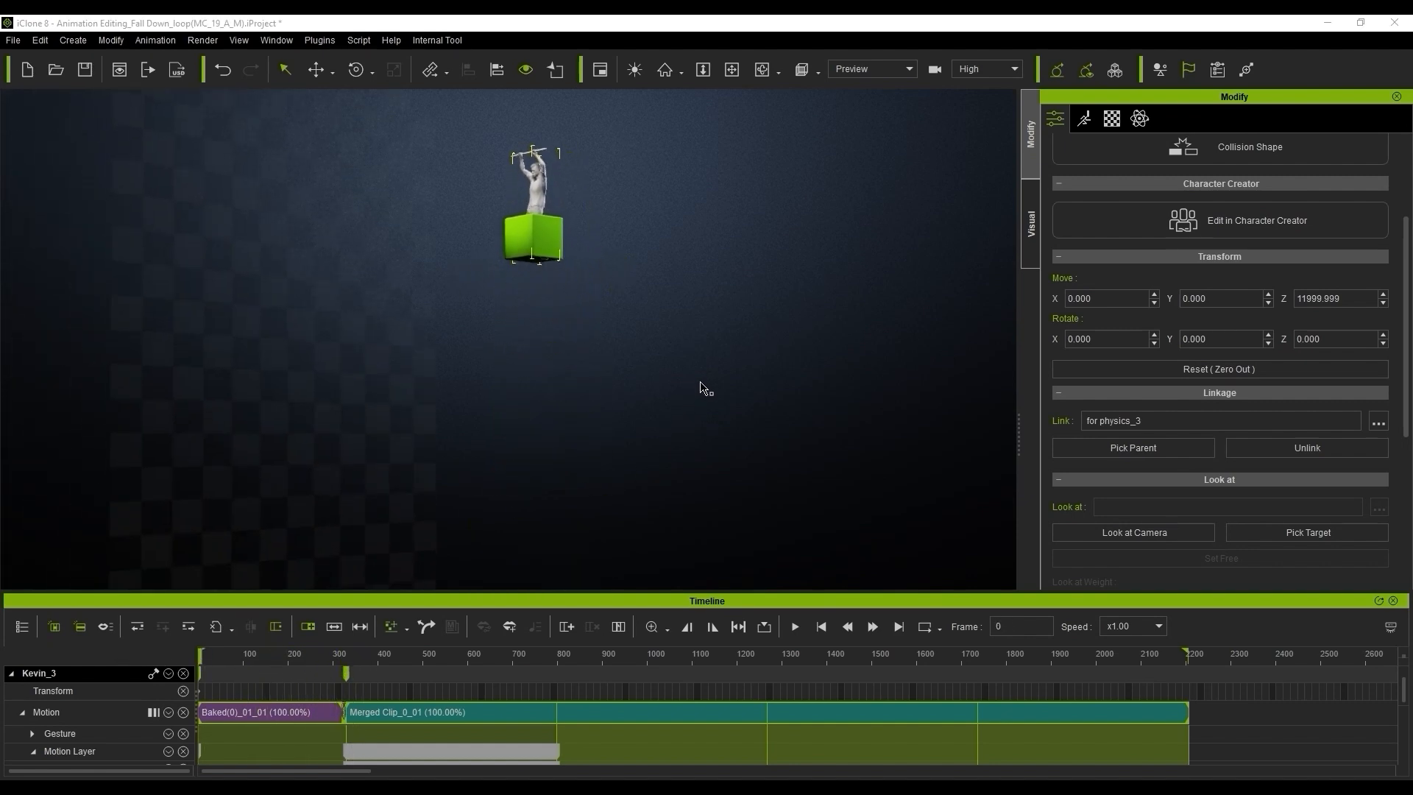
left_click(292, 655)
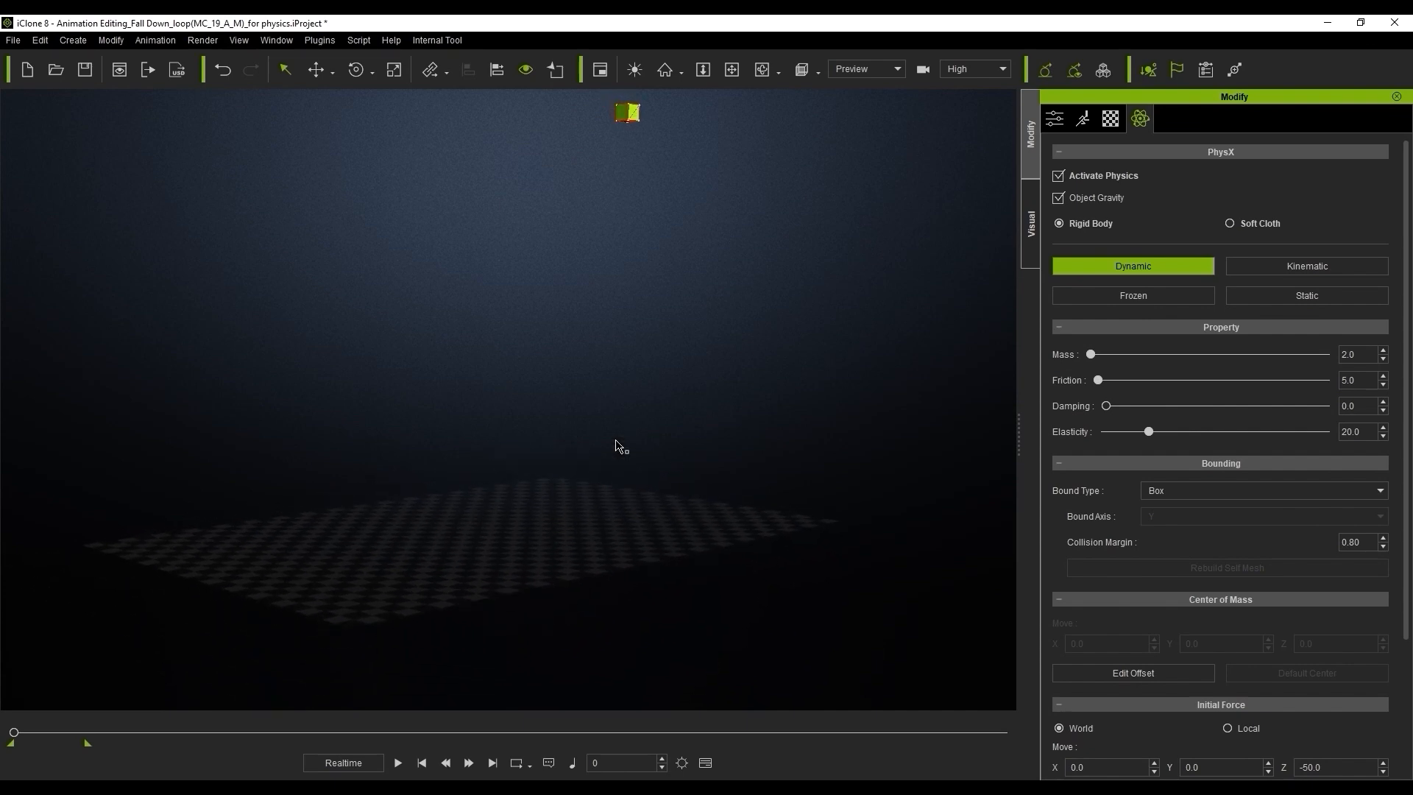
Set bouncier PhysX mass, friction and elasticity for box and floor, then bake the drop.
left_click(73, 40)
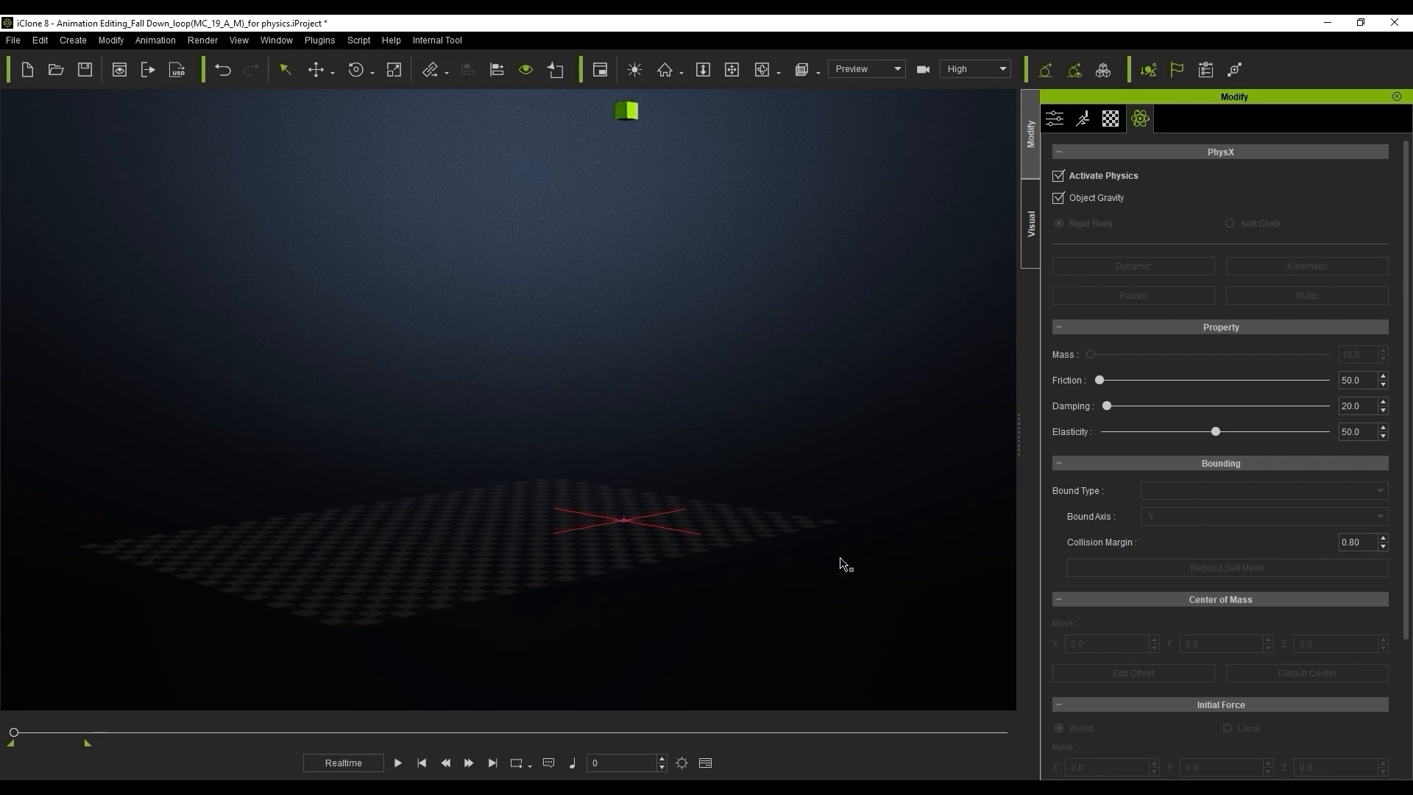
left_click(397, 762)
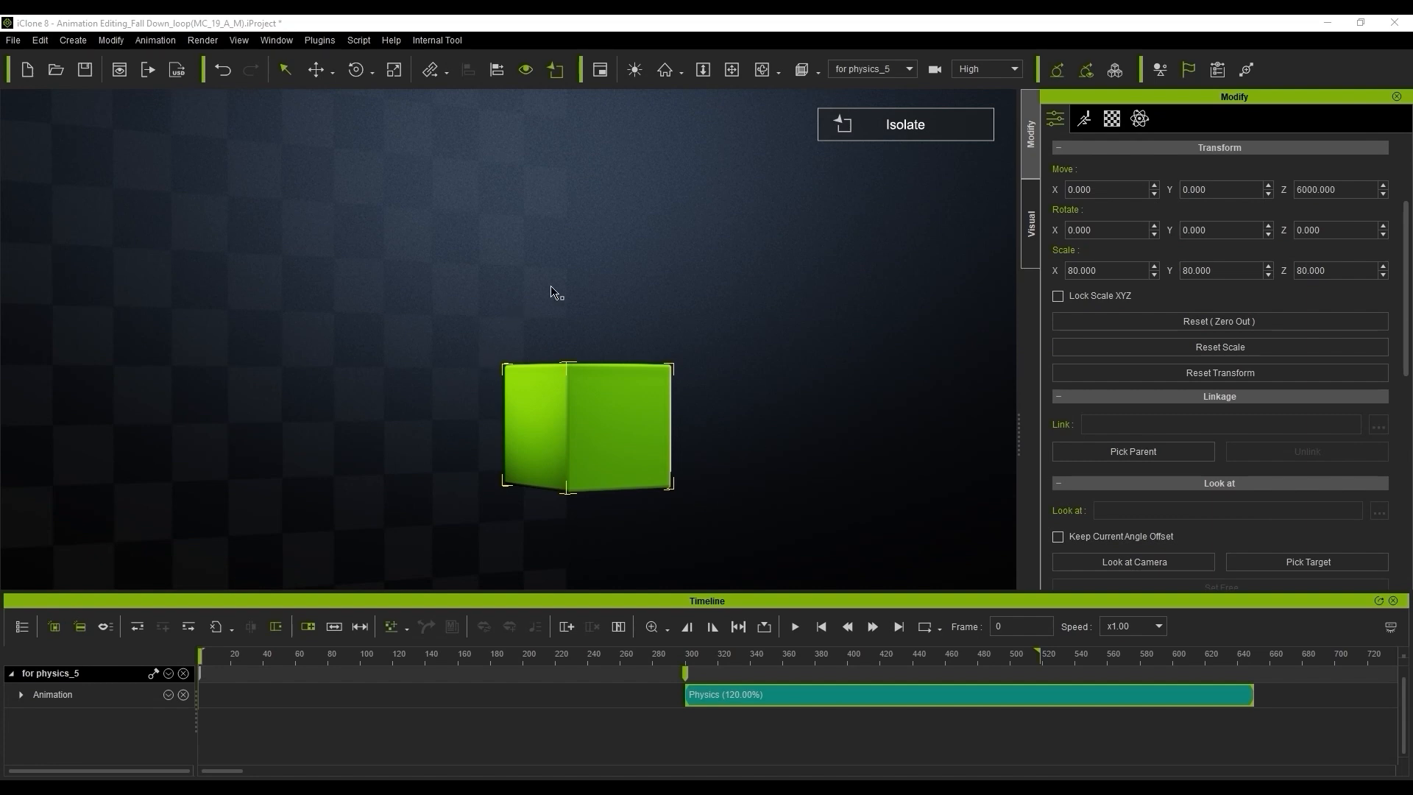
left_click(792, 626)
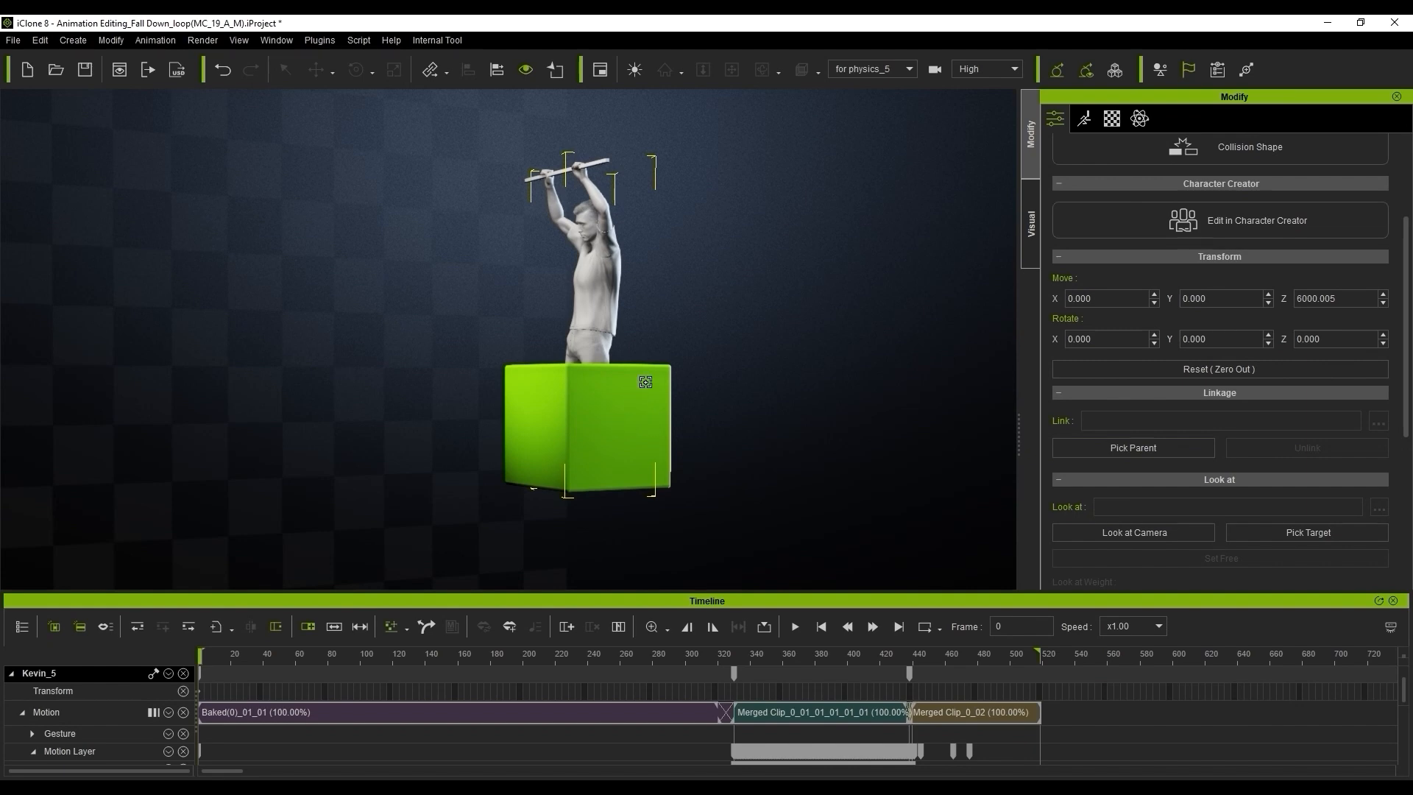
left_click(793, 626)
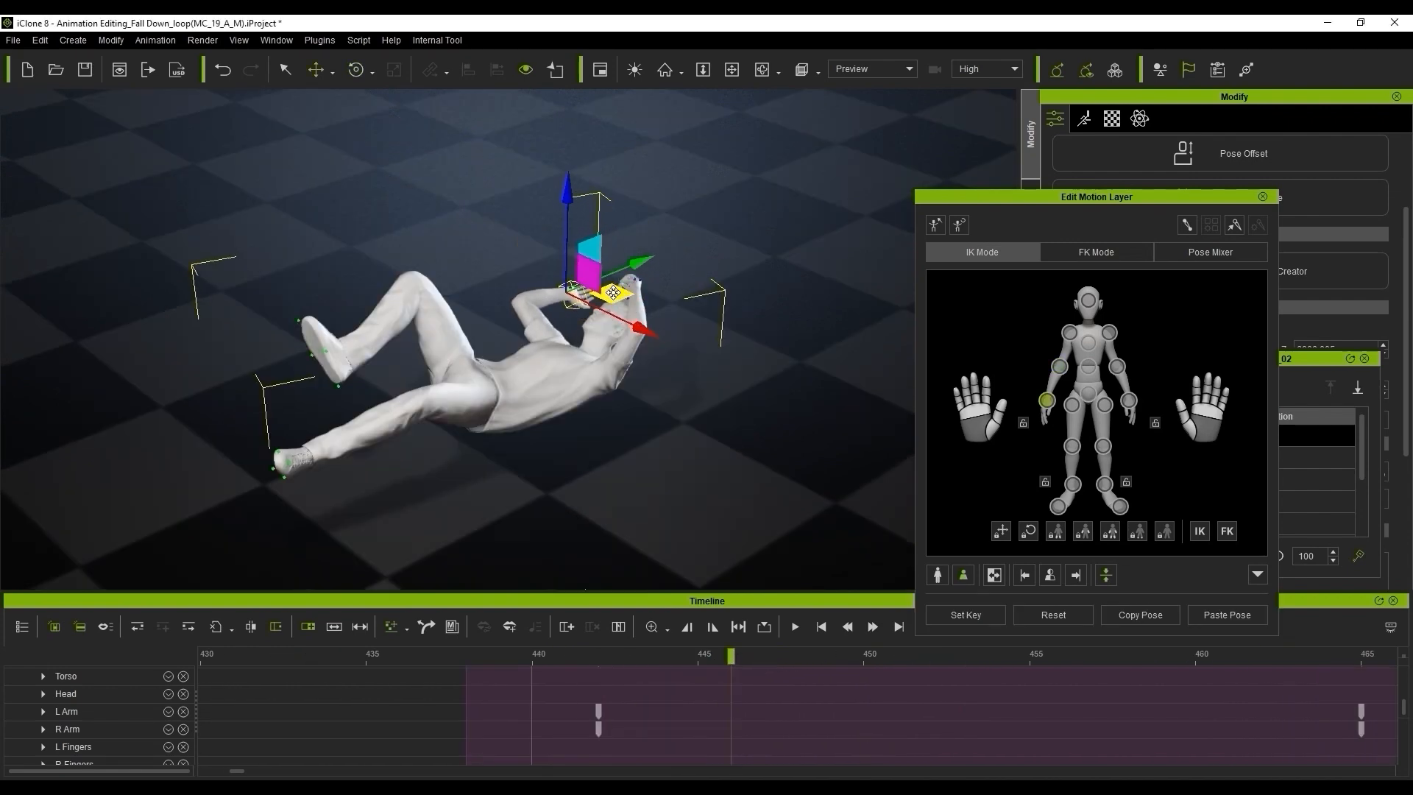
Key rotated hand and hip effectors on AnimationLayer_0, then disable that layer to compare.
left_click(1124, 404)
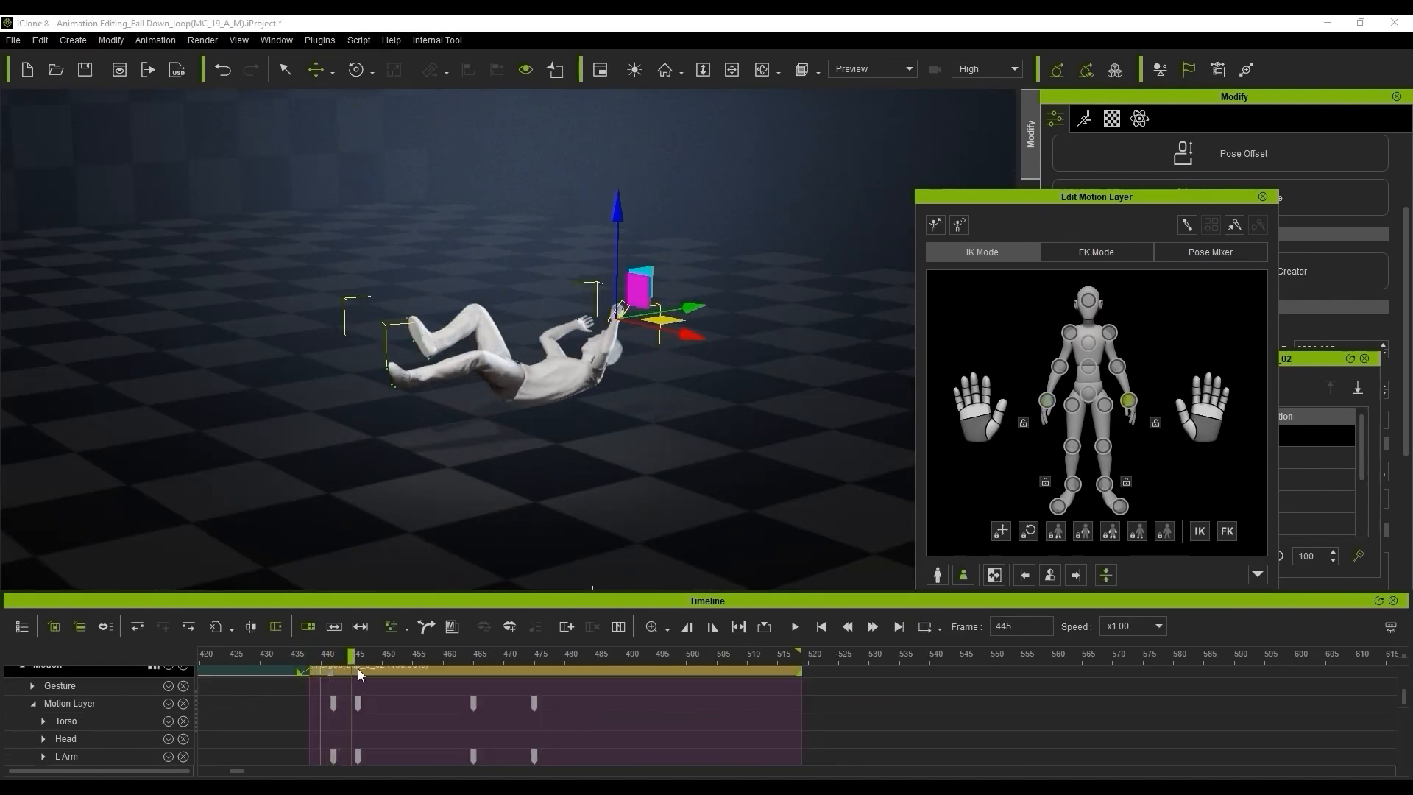
left_click(445, 654)
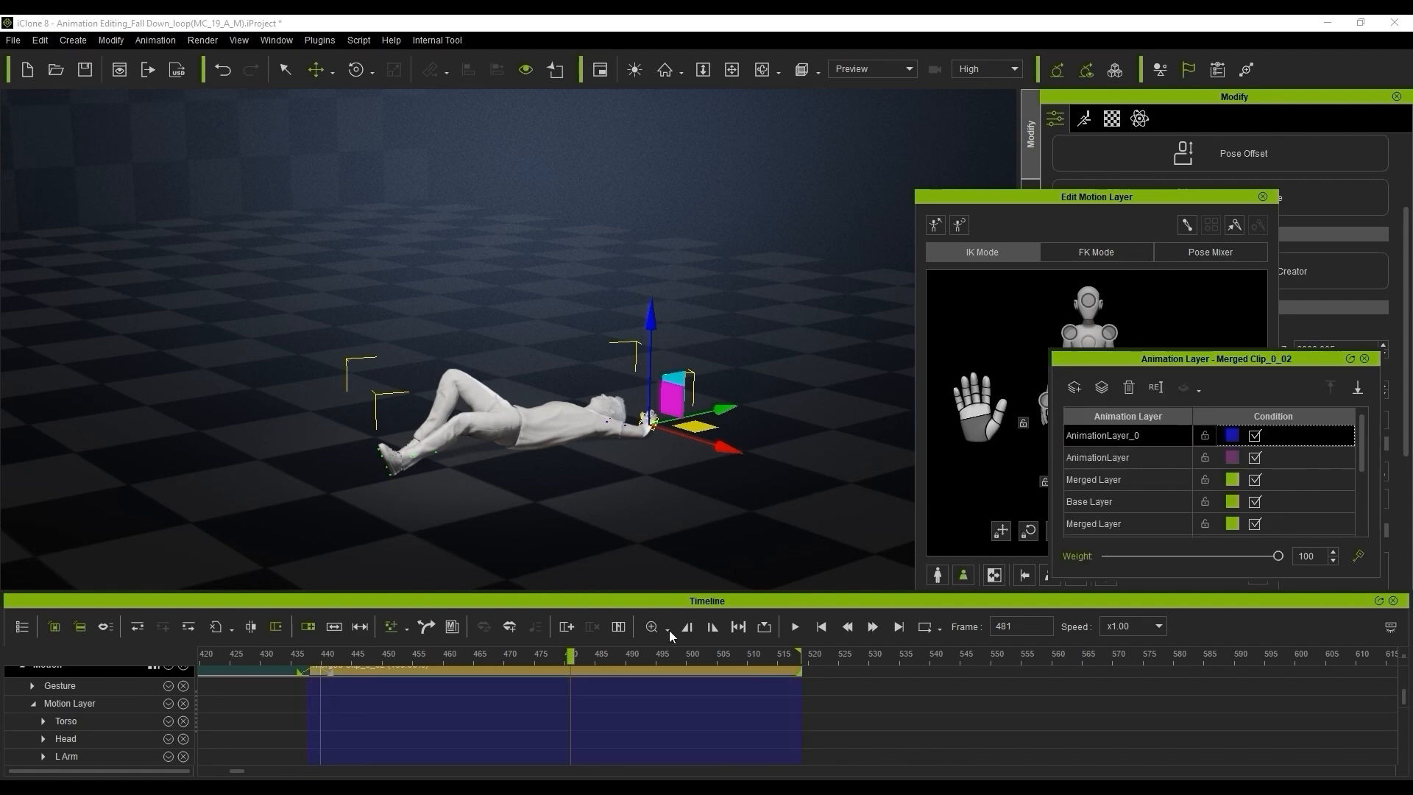
left_click(428, 653)
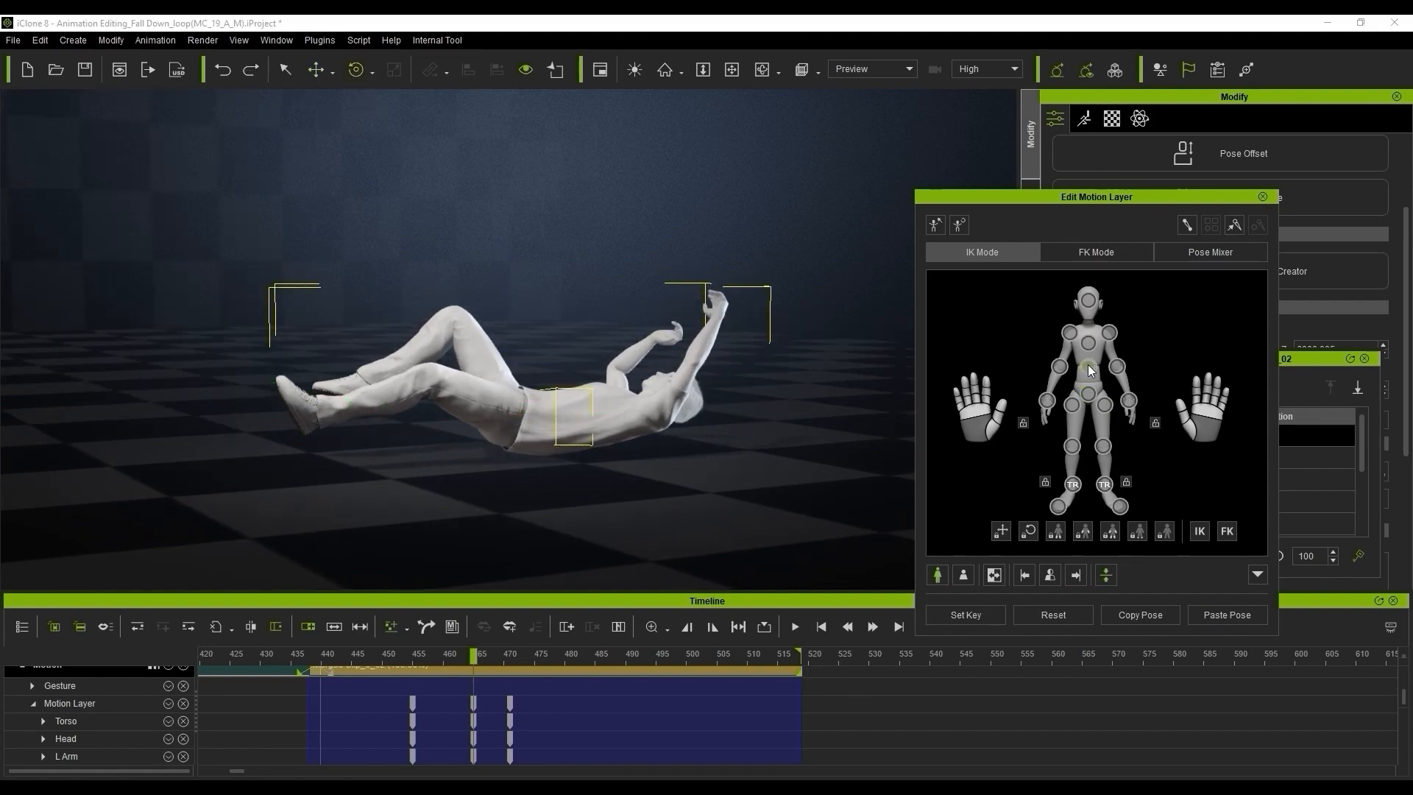
left_click(1072, 405)
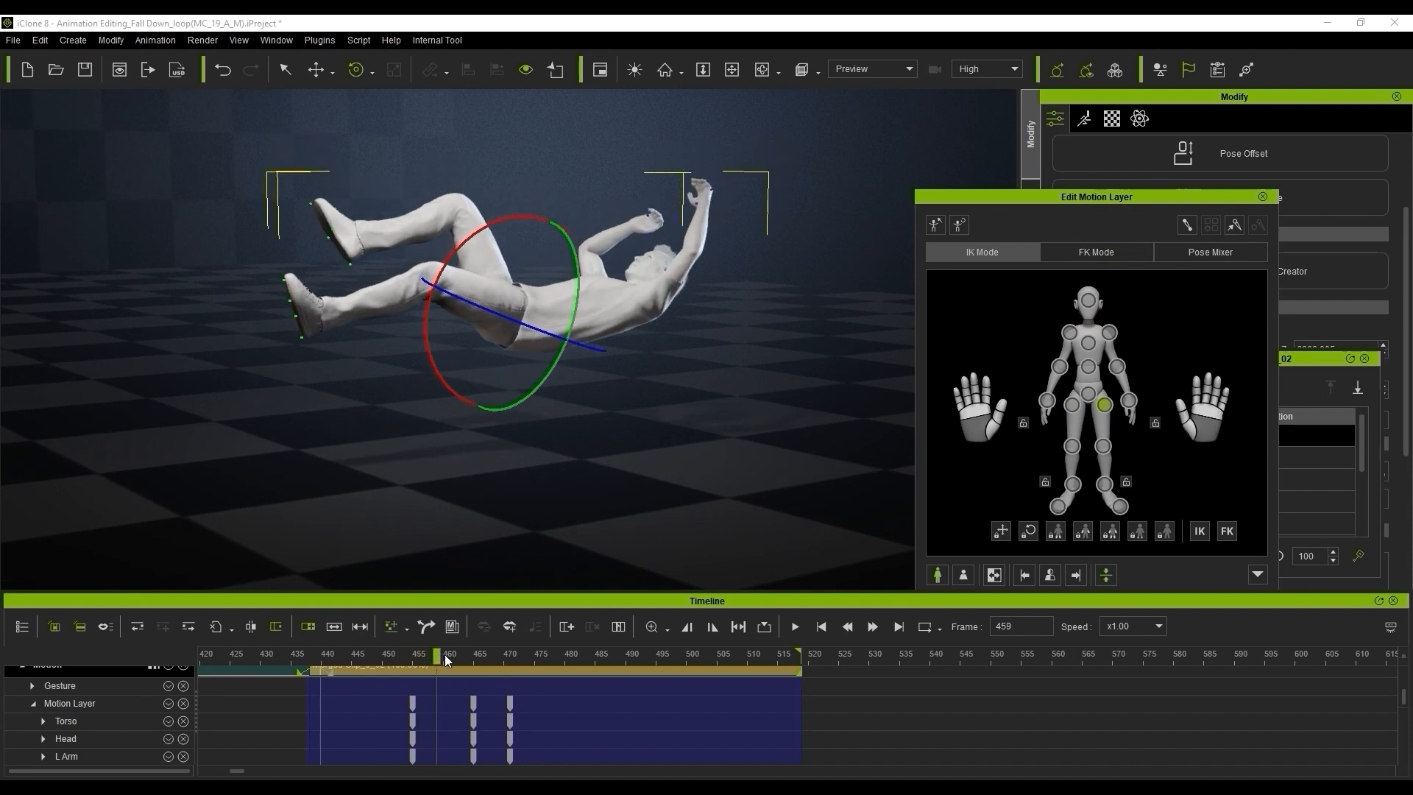
left_click_drag(437, 653, 510, 654)
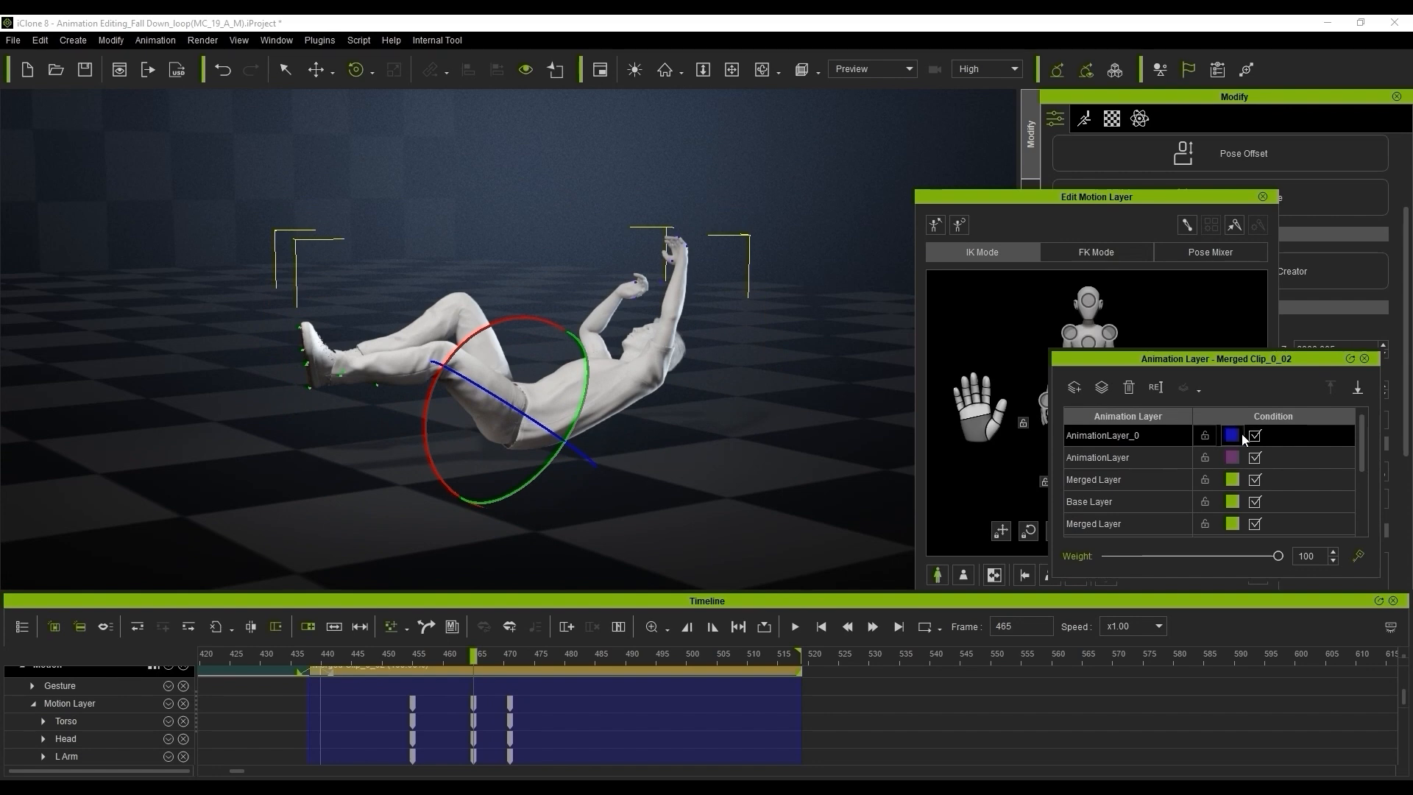
left_click(1253, 434)
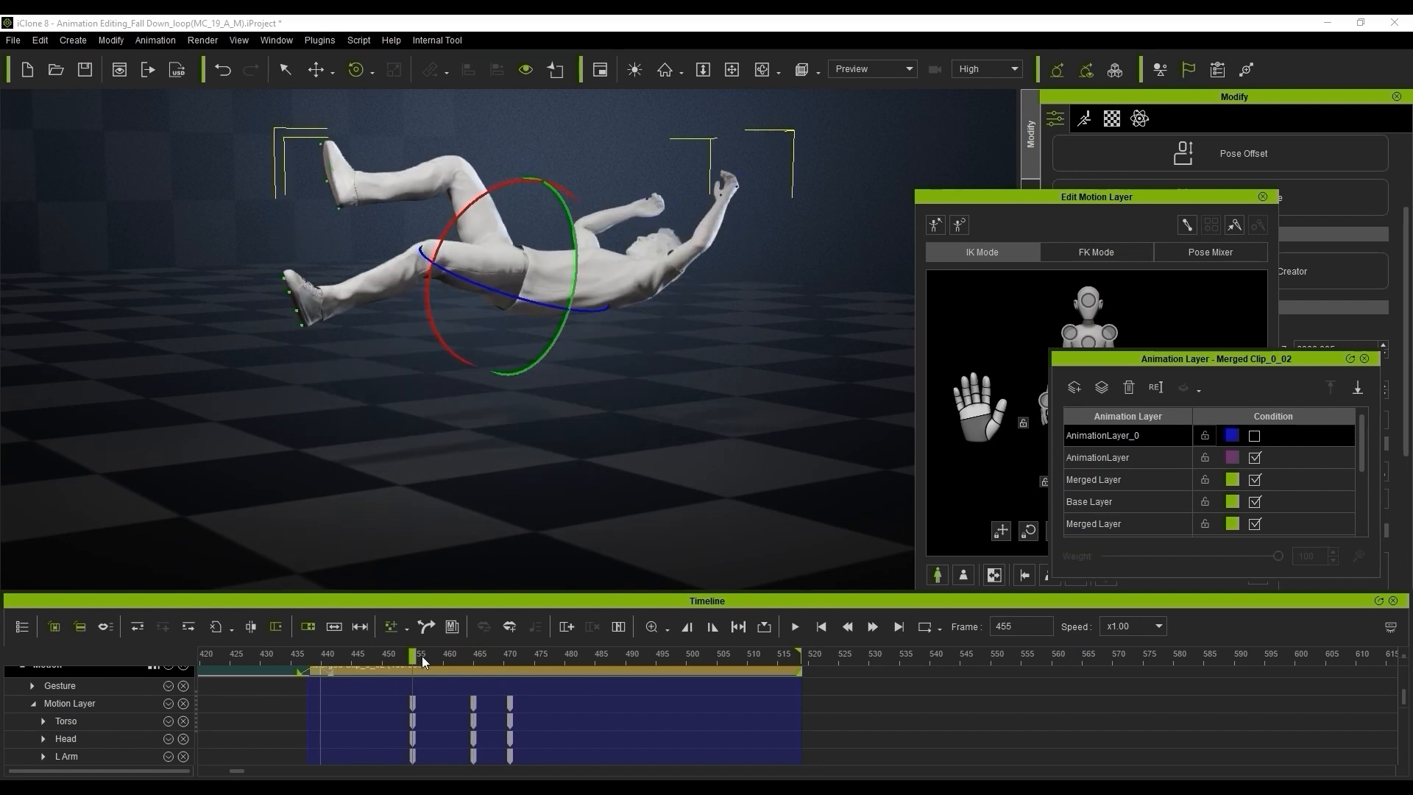
left_click_drag(422, 653, 480, 653)
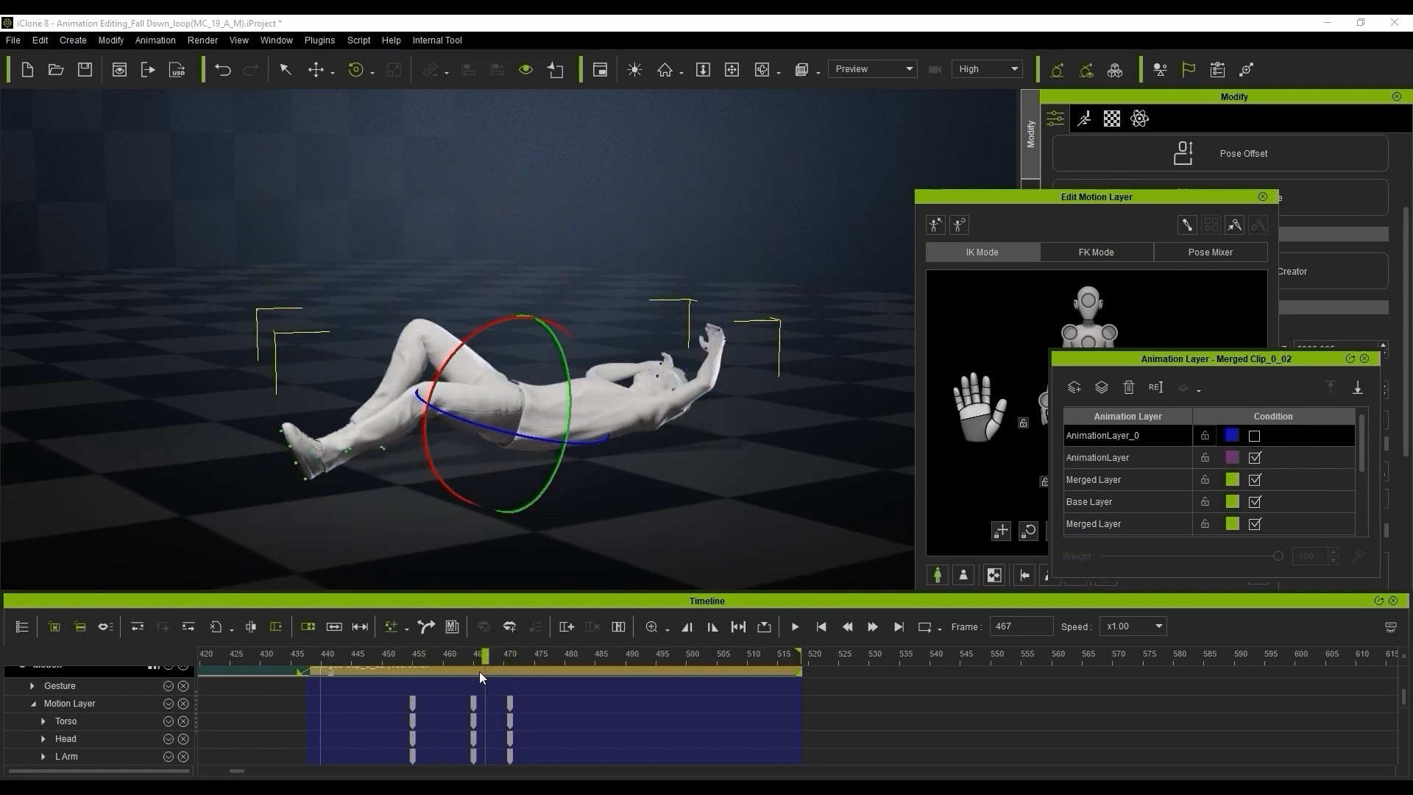